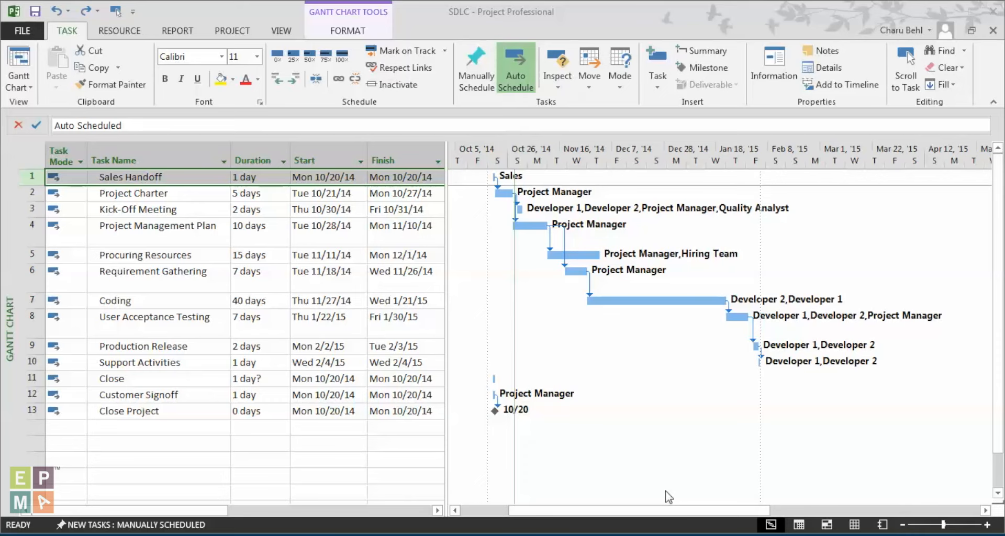
{"action": "mouse_move", "coordinate": [11, 136]}
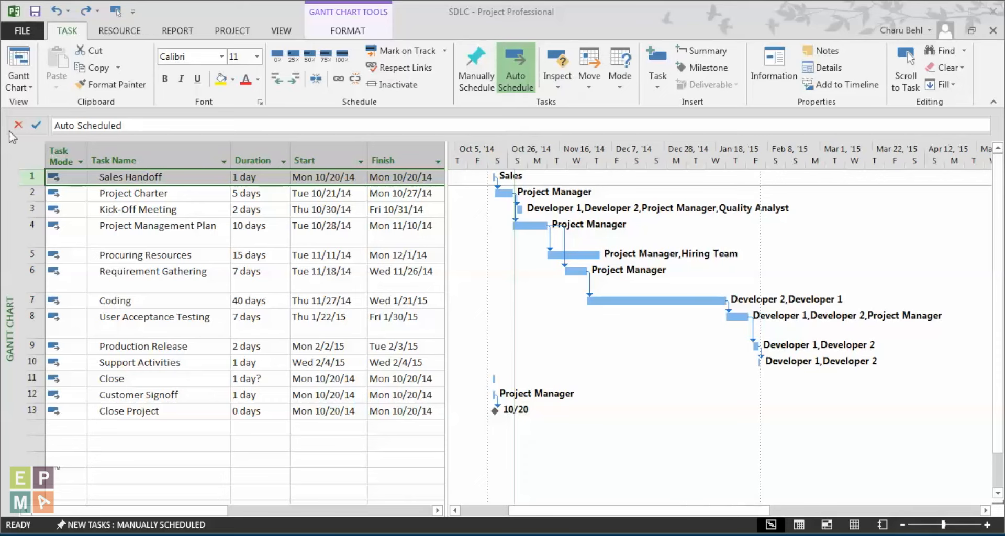
Insert a blank row above Sales Handoff and name the new first task 'Initiate'.
{"action": "left_click", "coordinate": [160, 193]}
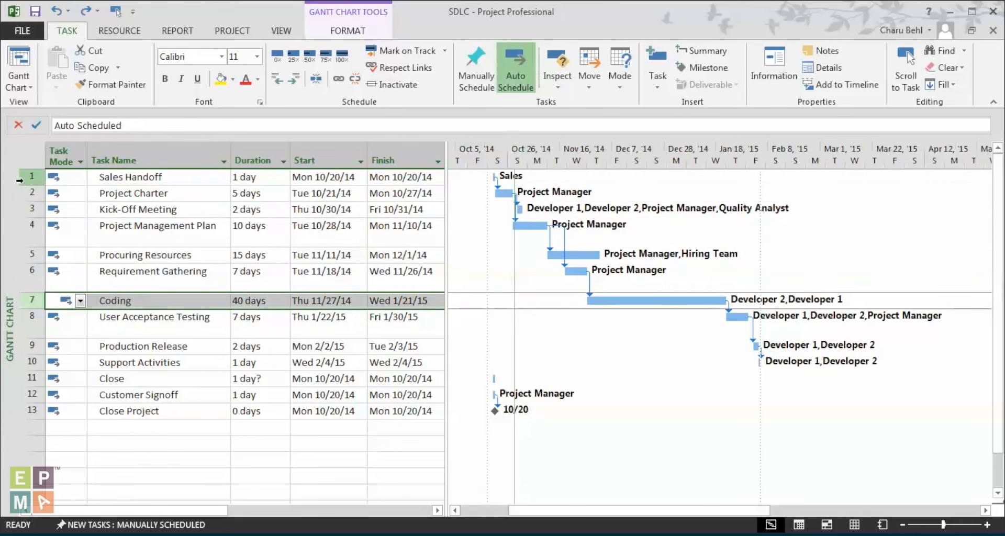
{"action": "left_click", "coordinate": [31, 177]}
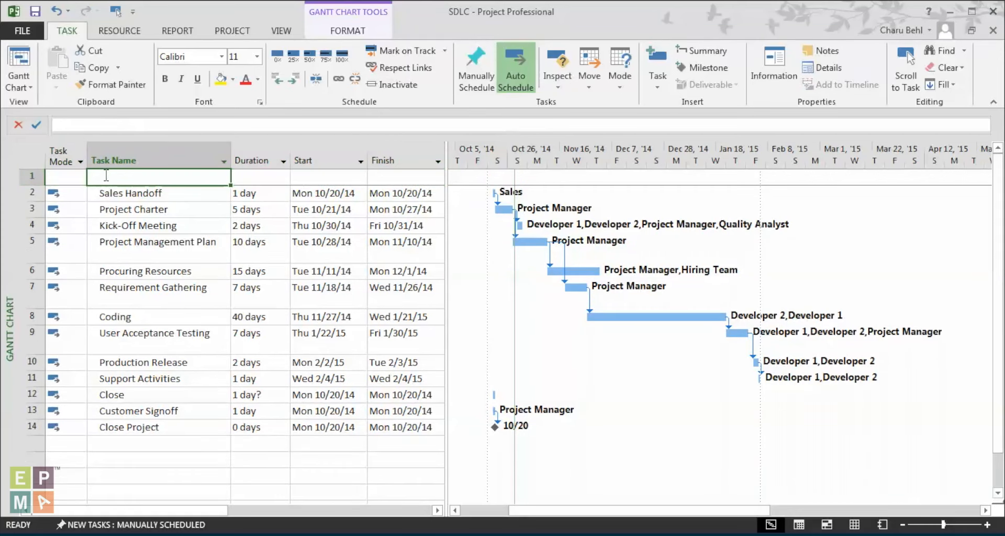
{"action": "type", "text": "Initiate"}
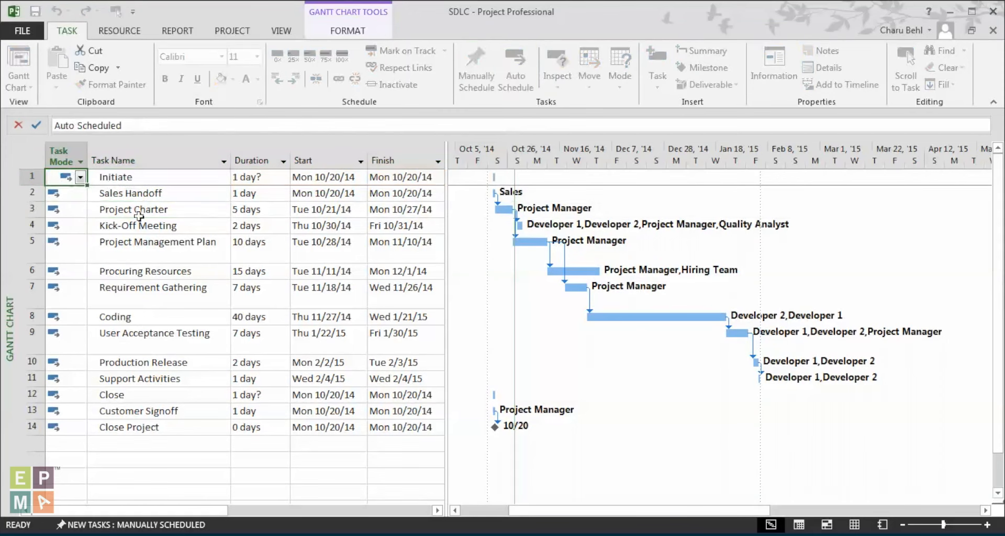
Select the Sales Handoff, Project Charter and Kick-Off Meeting rows together.
{"action": "left_click", "coordinate": [133, 209]}
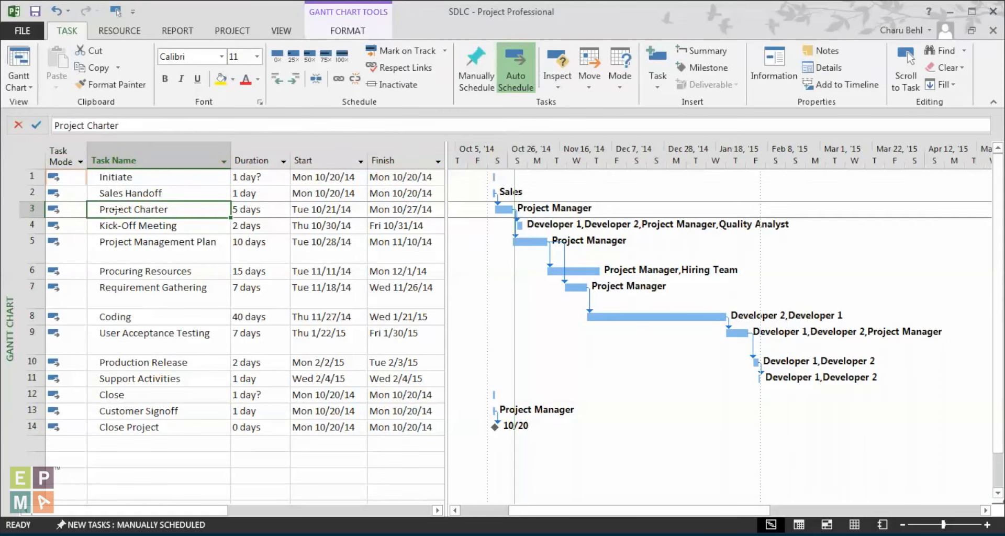
{"action": "left_click", "coordinate": [130, 193]}
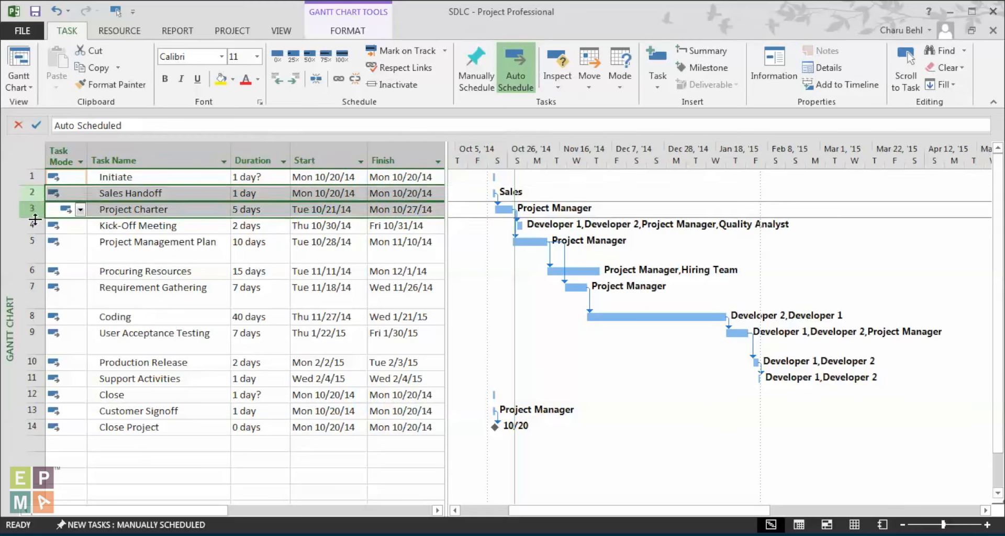
{"action": "left_click", "coordinate": [138, 225]}
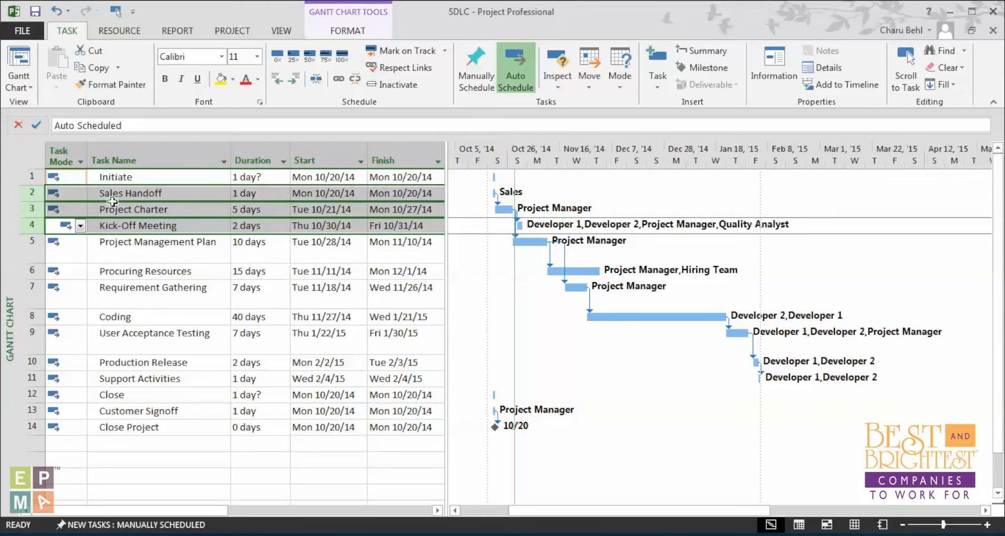
{"action": "mouse_move", "coordinate": [129, 179]}
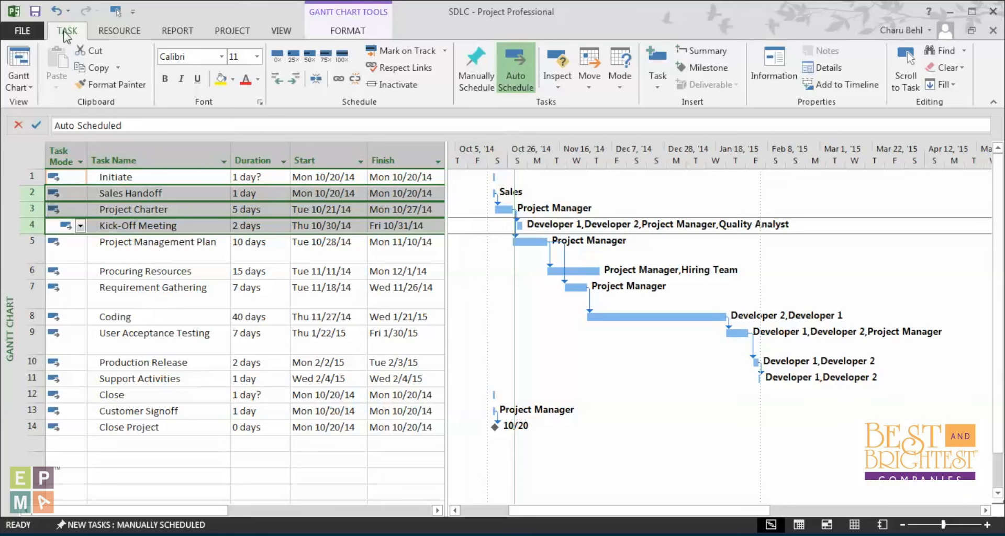
{"action": "mouse_move", "coordinate": [350, 107]}
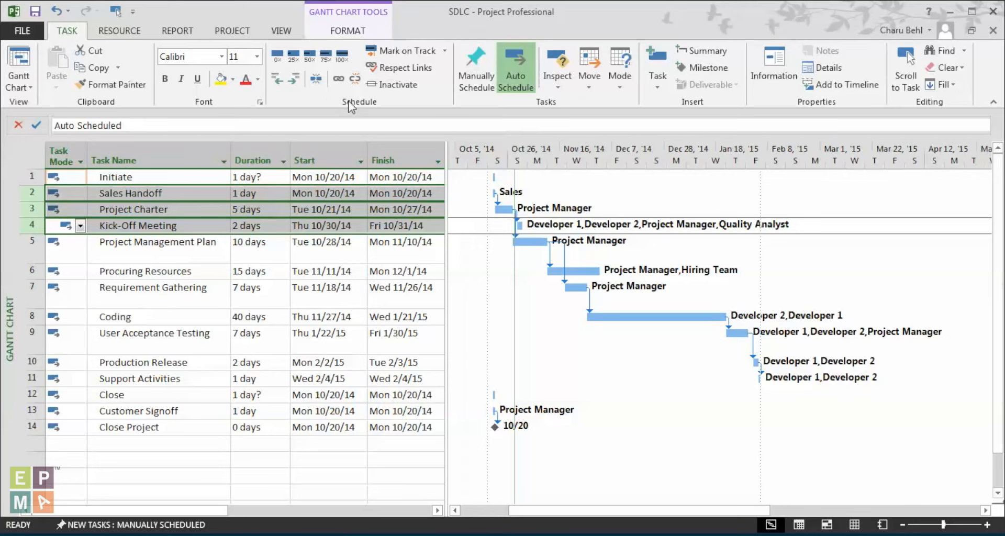
{"action": "mouse_move", "coordinate": [285, 104]}
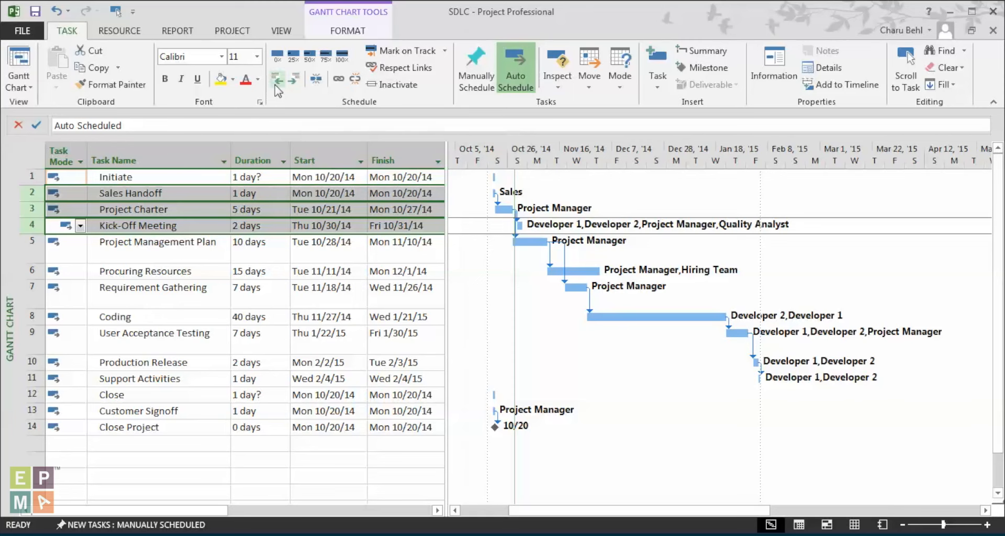
{"action": "mouse_move", "coordinate": [274, 79]}
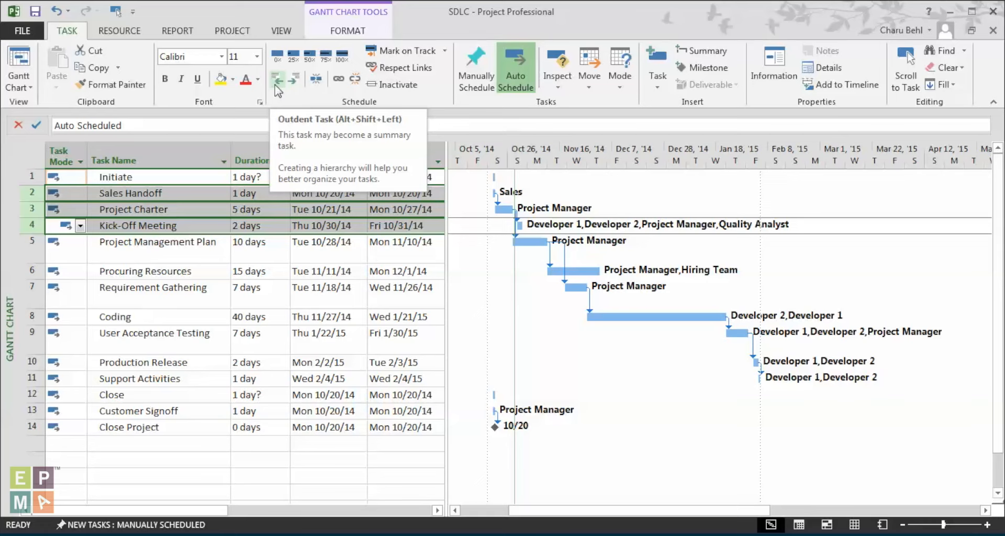
{"action": "mouse_move", "coordinate": [294, 78]}
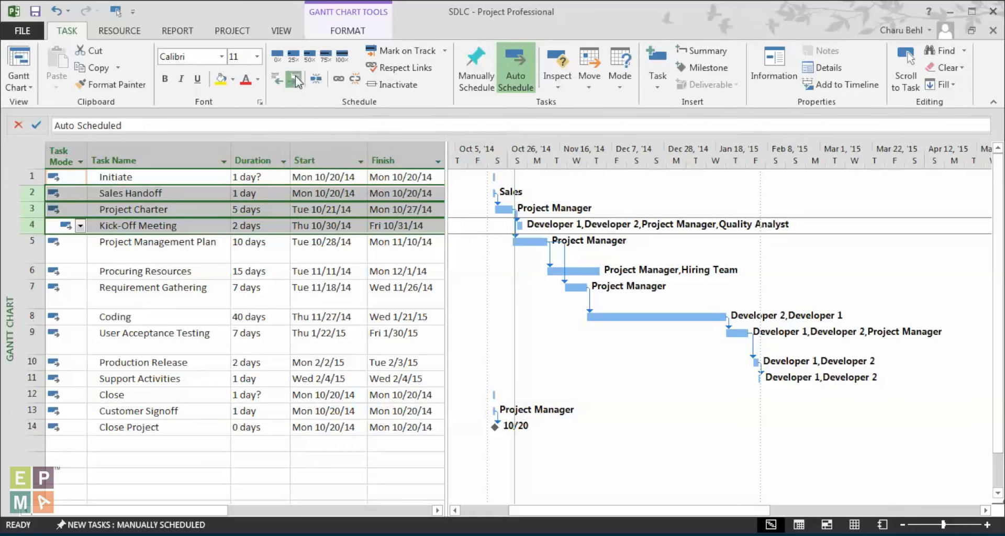
Indent Sales Handoff, Project Charter and Kick-Off Meeting under Initiate, making it a 10-day summary.
{"action": "left_click", "coordinate": [276, 77]}
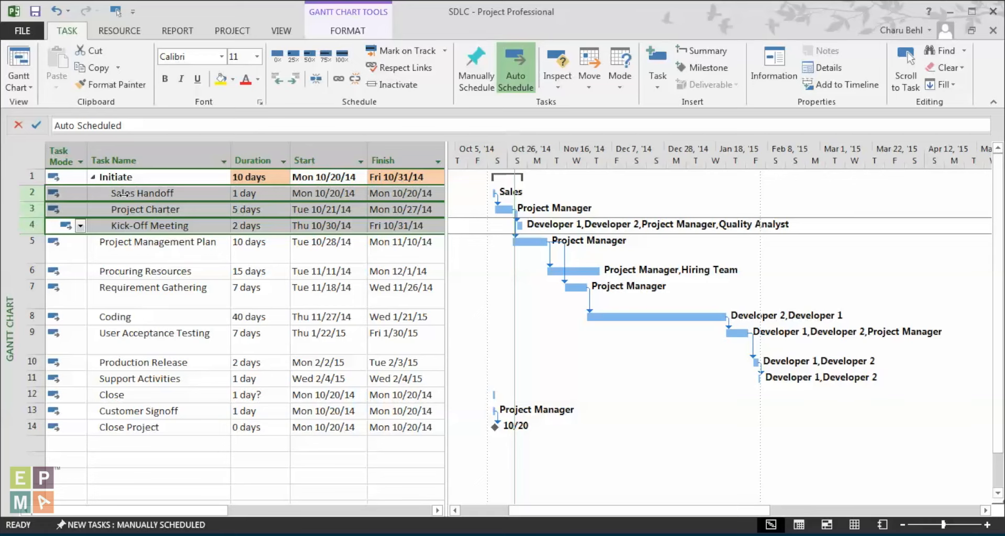
{"action": "mouse_move", "coordinate": [128, 181]}
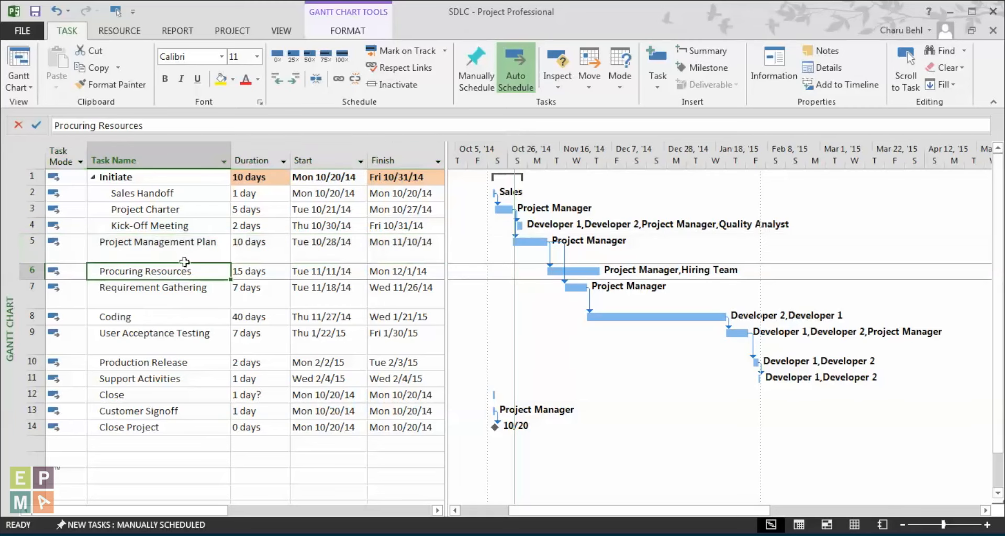
Wrap Project Management Plan through Requirement Gathering in a new summary task named 'Planning'.
{"action": "left_click", "coordinate": [158, 242]}
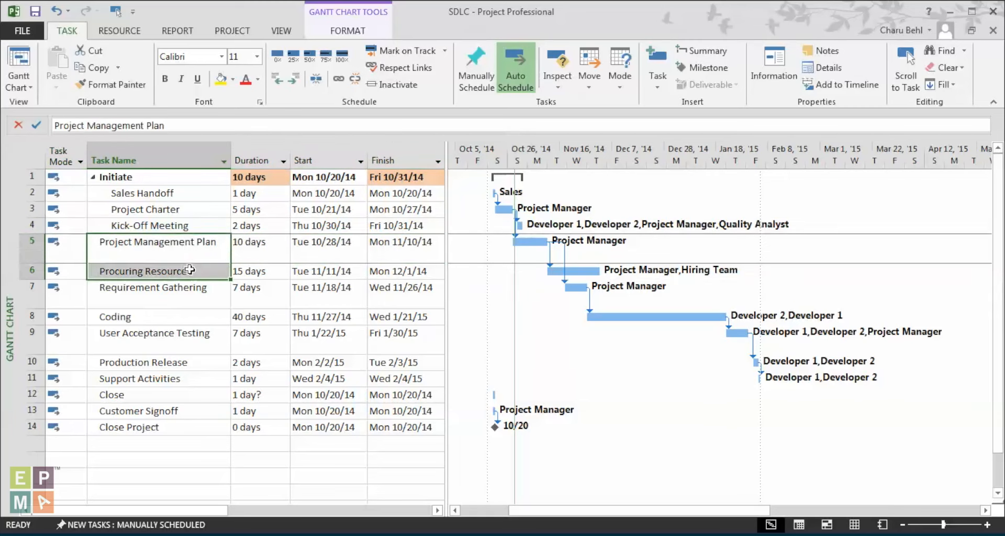
{"action": "left_click", "coordinate": [154, 287]}
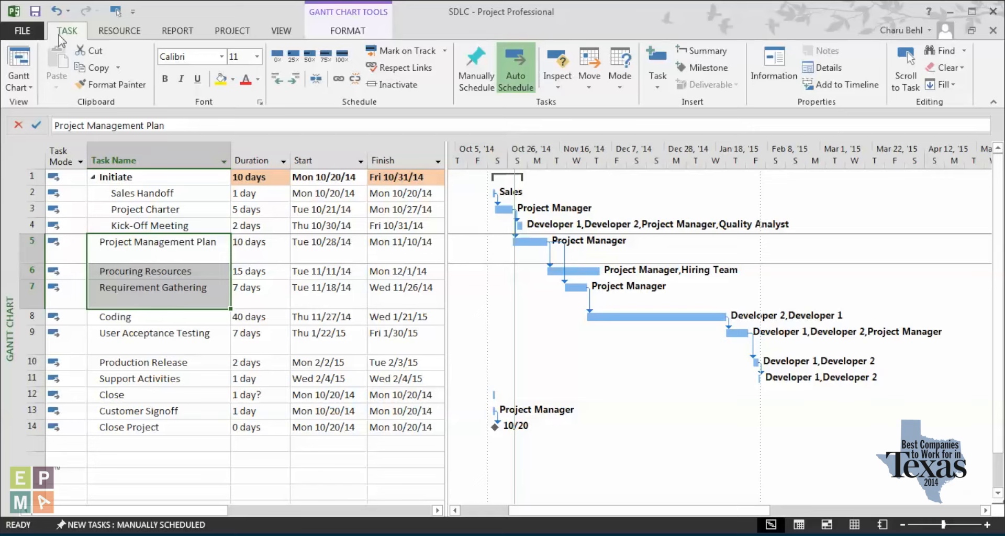
{"action": "mouse_move", "coordinate": [684, 110]}
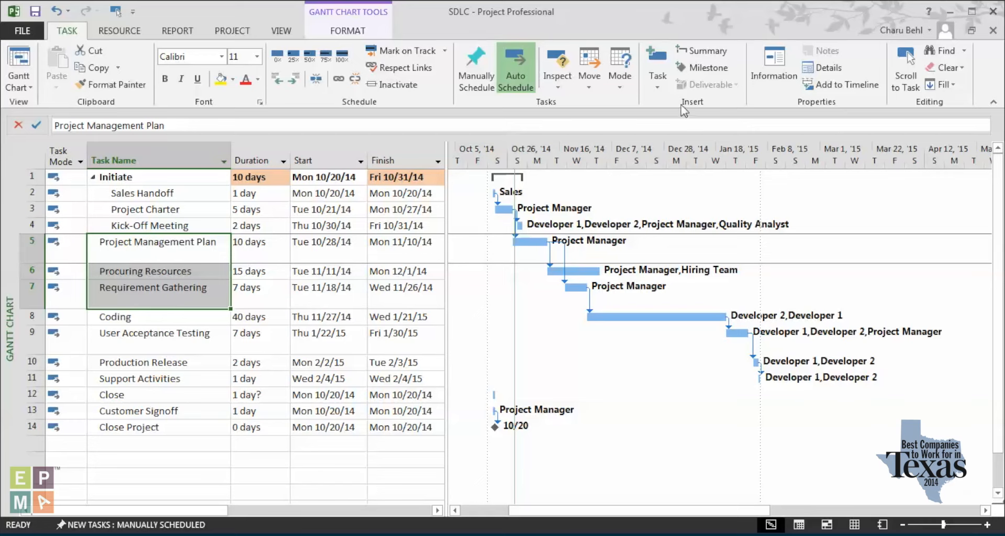
{"action": "mouse_move", "coordinate": [692, 110]}
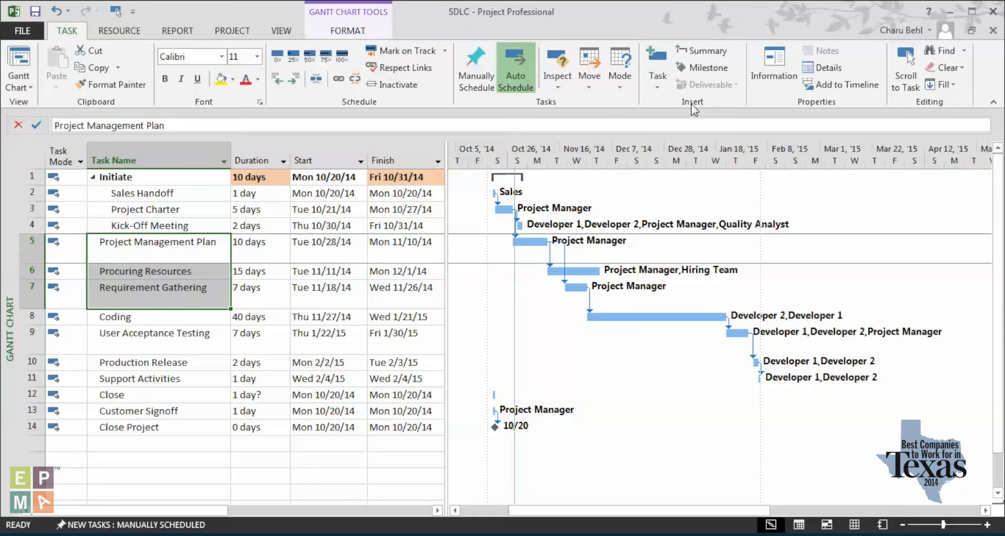
{"action": "mouse_move", "coordinate": [702, 50]}
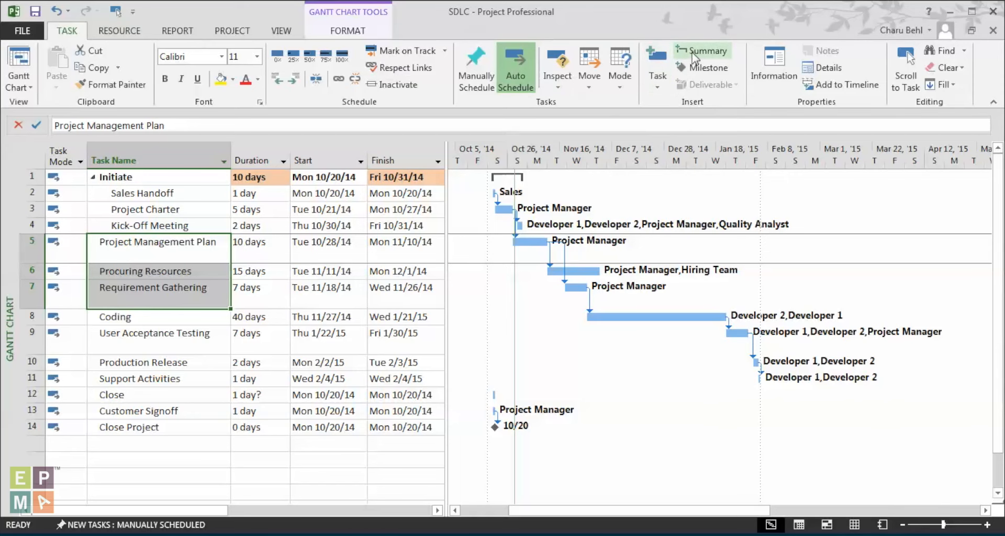
{"action": "left_click", "coordinate": [703, 51]}
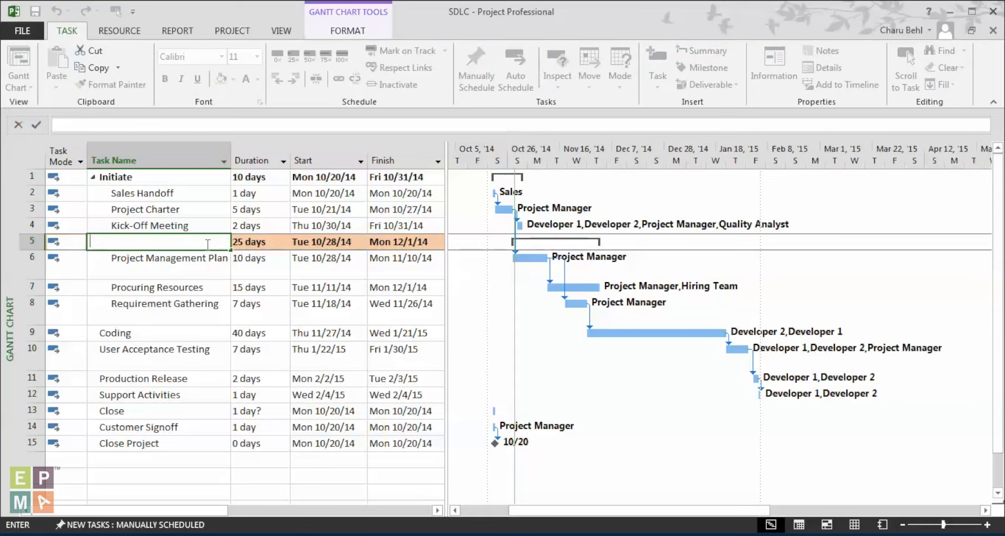
{"action": "type", "text": "Plann"}
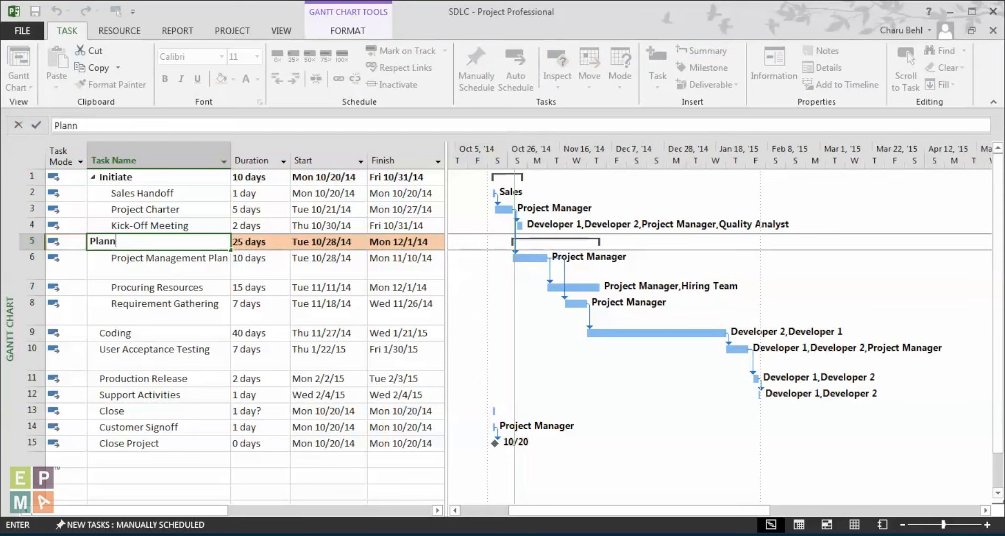
{"action": "type", "text": "ing"}
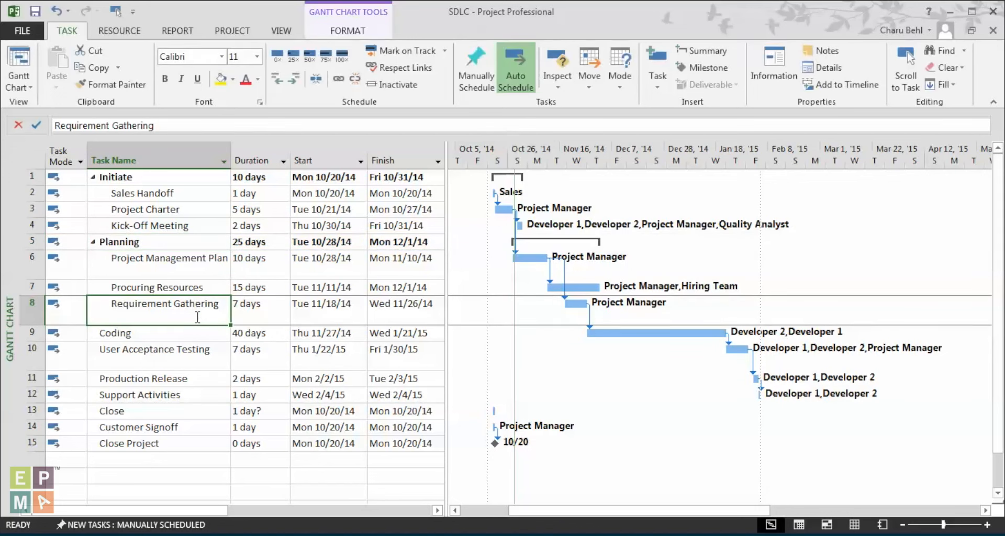
Wrap Coding through Support Activities in a new summary task named 'Execute'.
{"action": "left_click", "coordinate": [114, 332]}
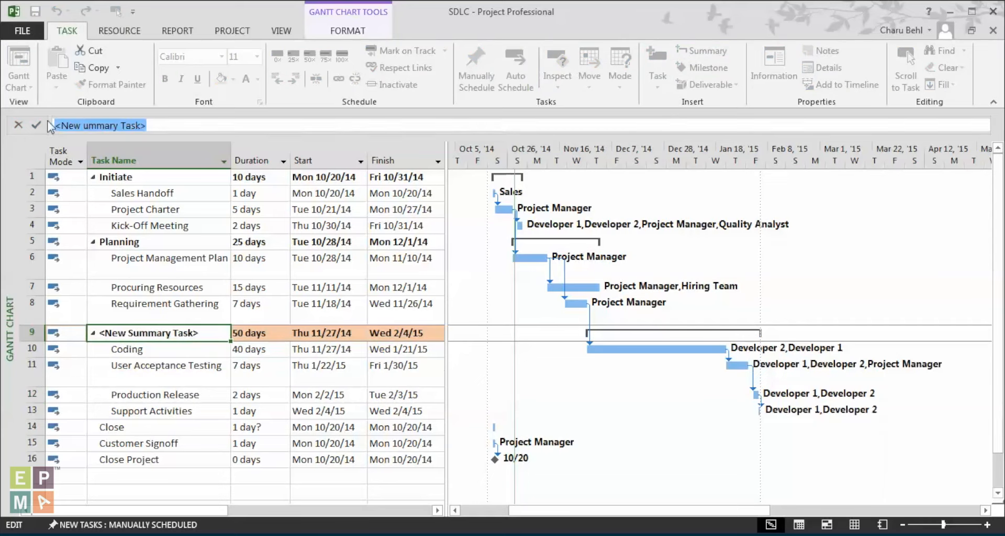
{"action": "type", "text": "Execute"}
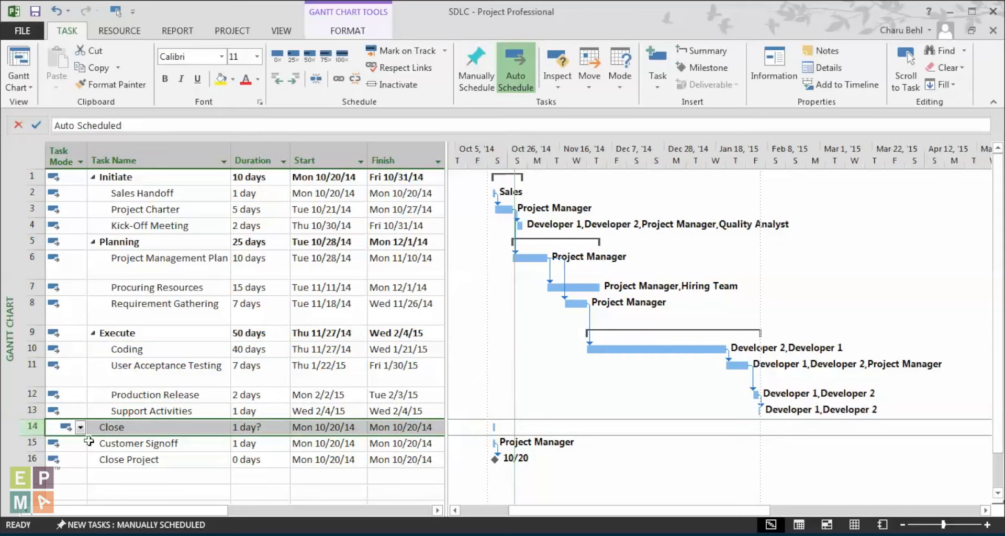
Indent Customer Signoff and Close Project beneath a one-day Close summary task.
{"action": "left_click", "coordinate": [138, 443]}
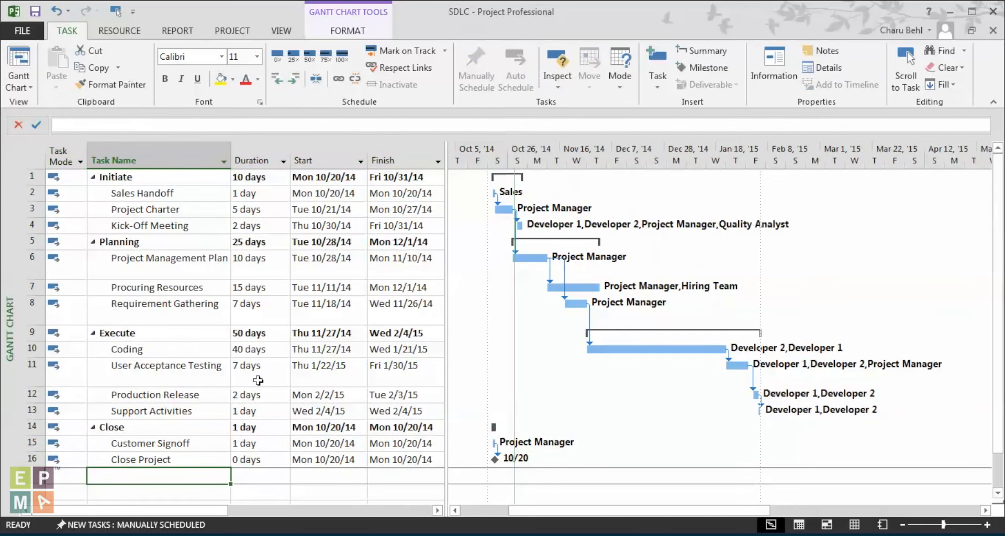
{"action": "mouse_move", "coordinate": [446, 327]}
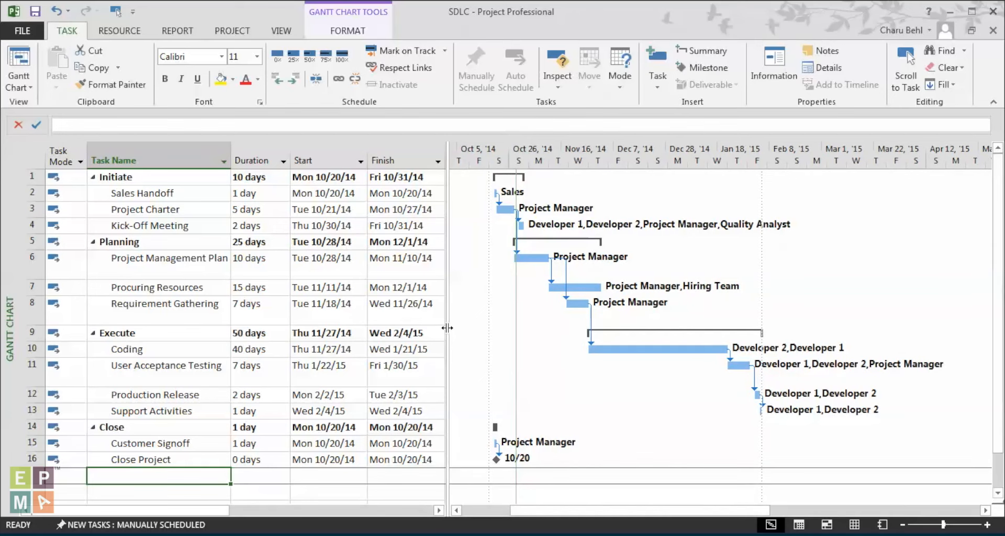
{"action": "left_click", "coordinate": [31, 177]}
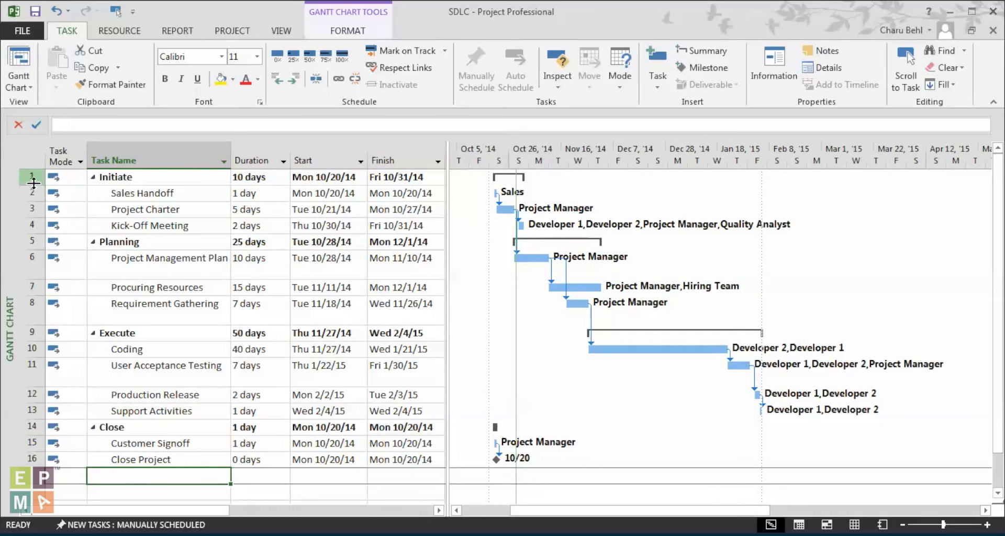
{"action": "left_click", "coordinate": [515, 68]}
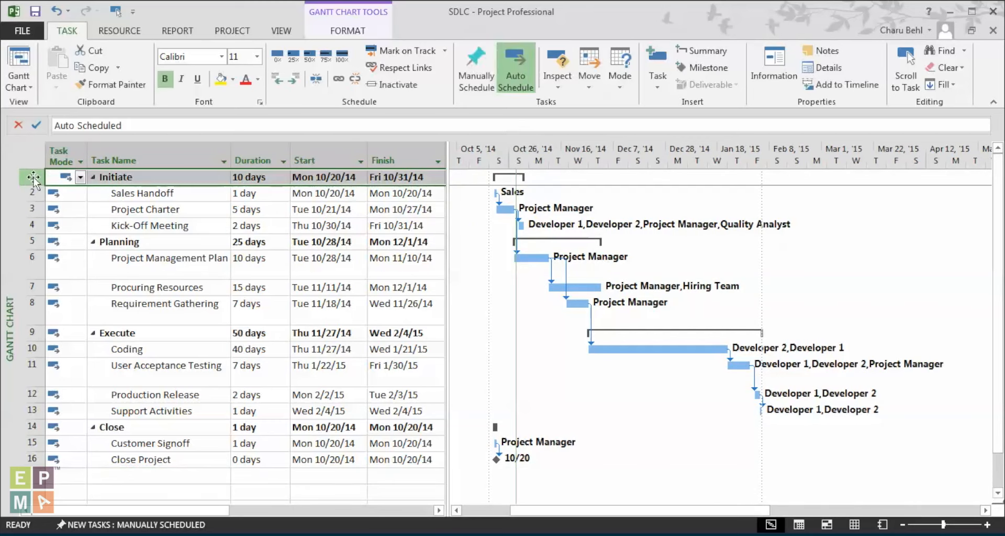
{"action": "left_click", "coordinate": [115, 177]}
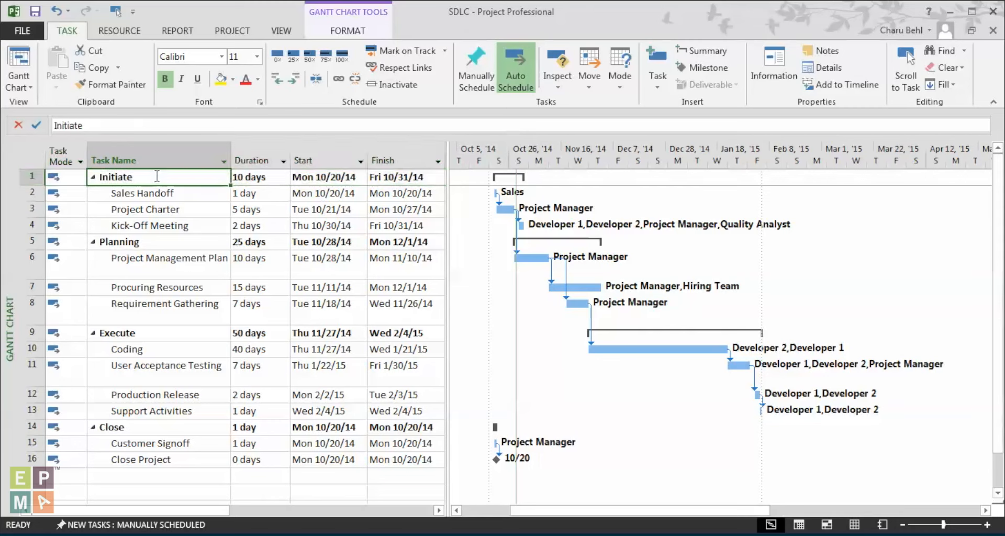
{"action": "mouse_move", "coordinate": [262, 178]}
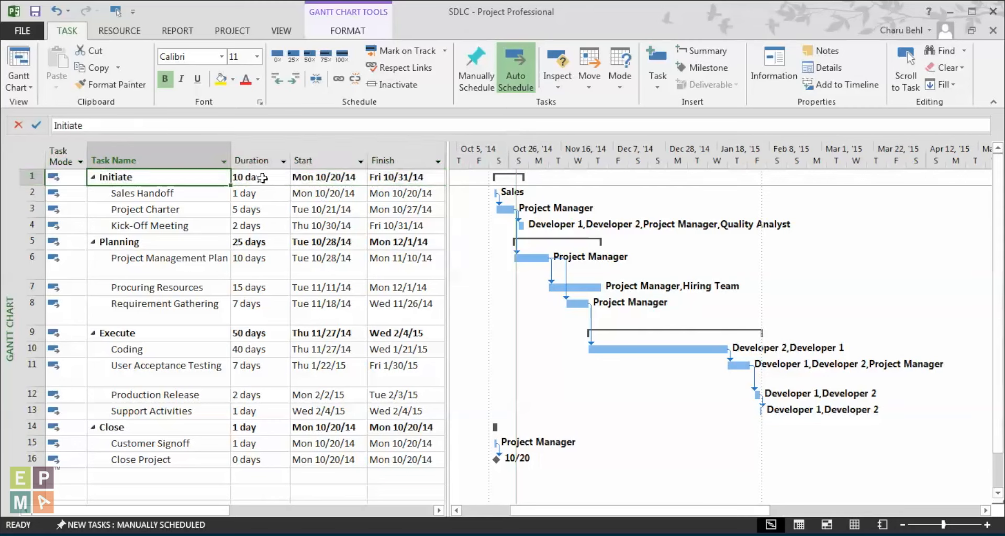
{"action": "left_click", "coordinate": [250, 177]}
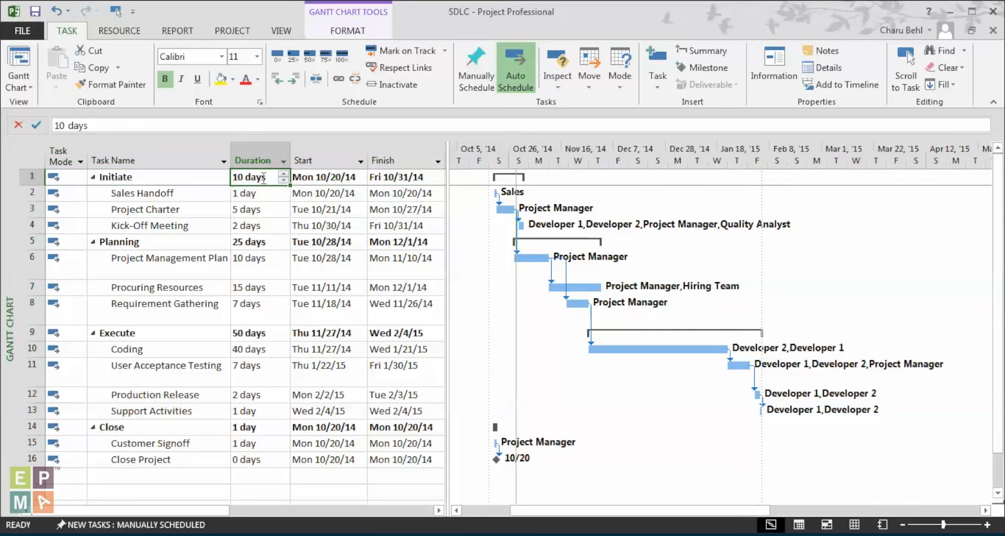
{"action": "left_click", "coordinate": [250, 209]}
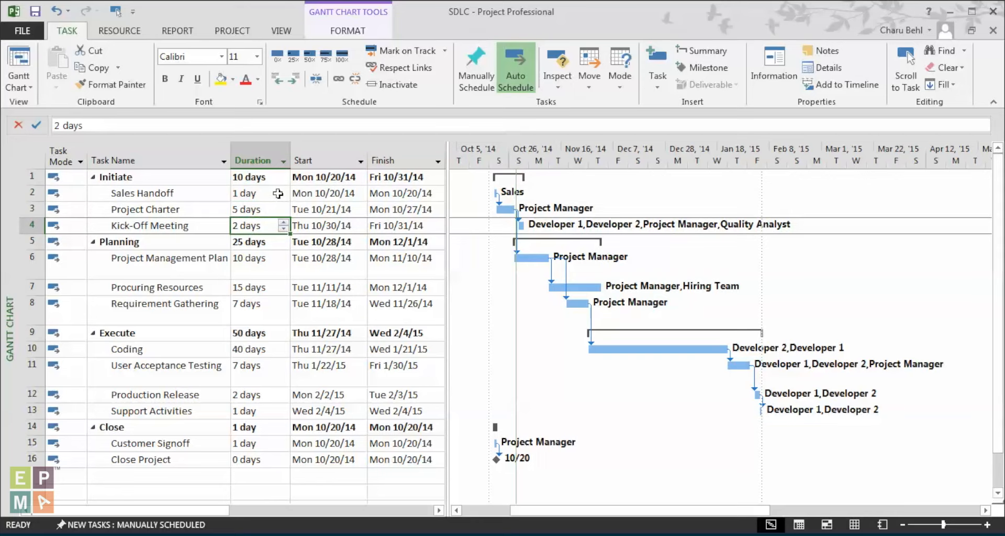
{"action": "left_click", "coordinate": [324, 193]}
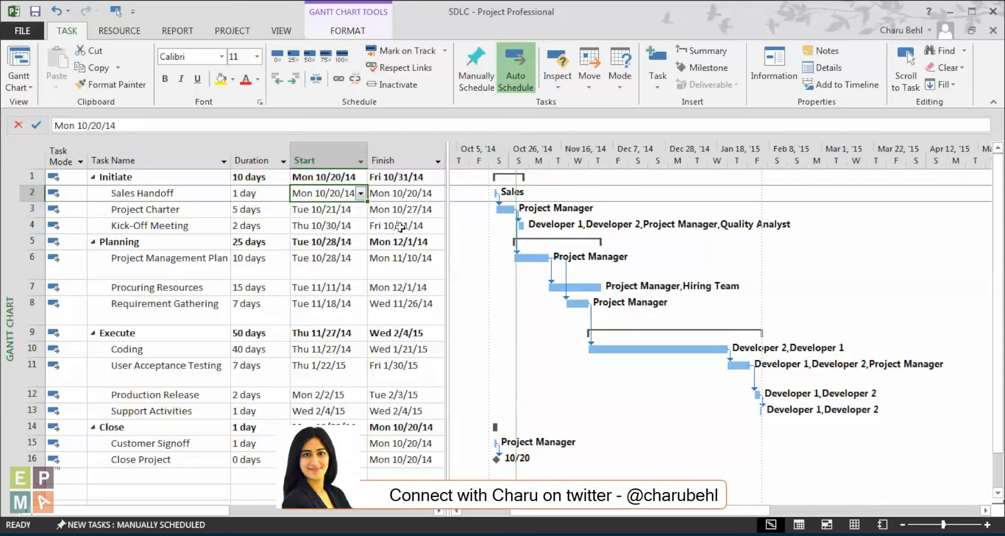
{"action": "left_click", "coordinate": [397, 225]}
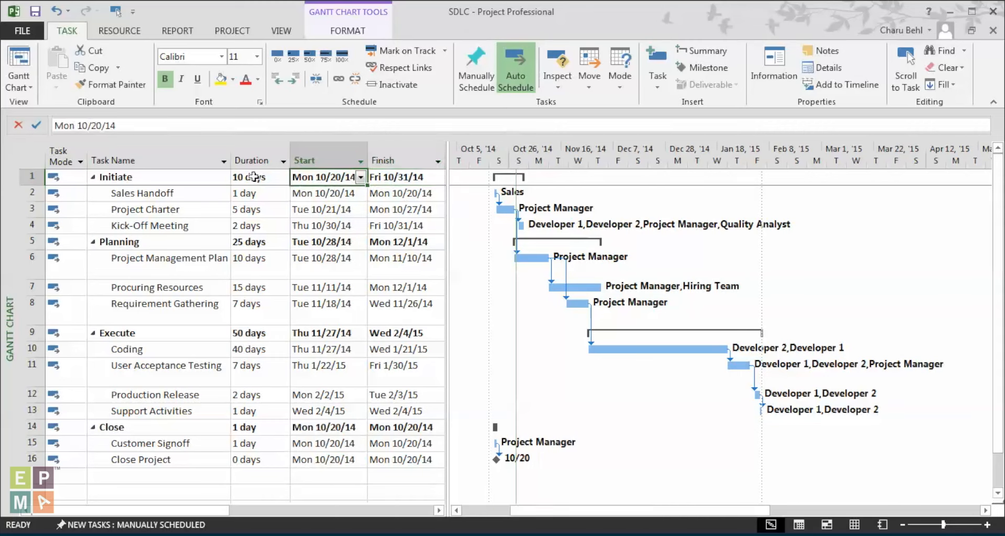
{"action": "left_click", "coordinate": [255, 177]}
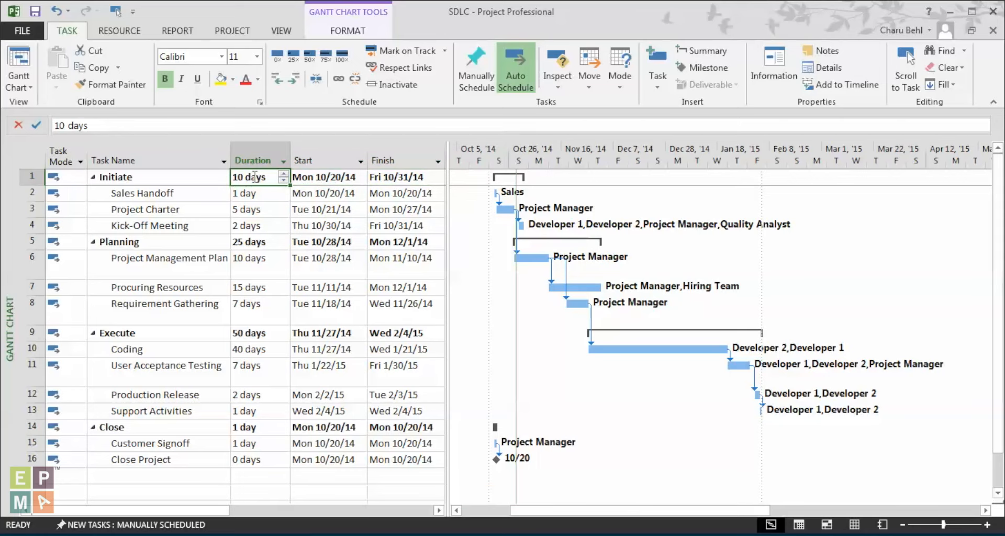
{"action": "left_click", "coordinate": [250, 242]}
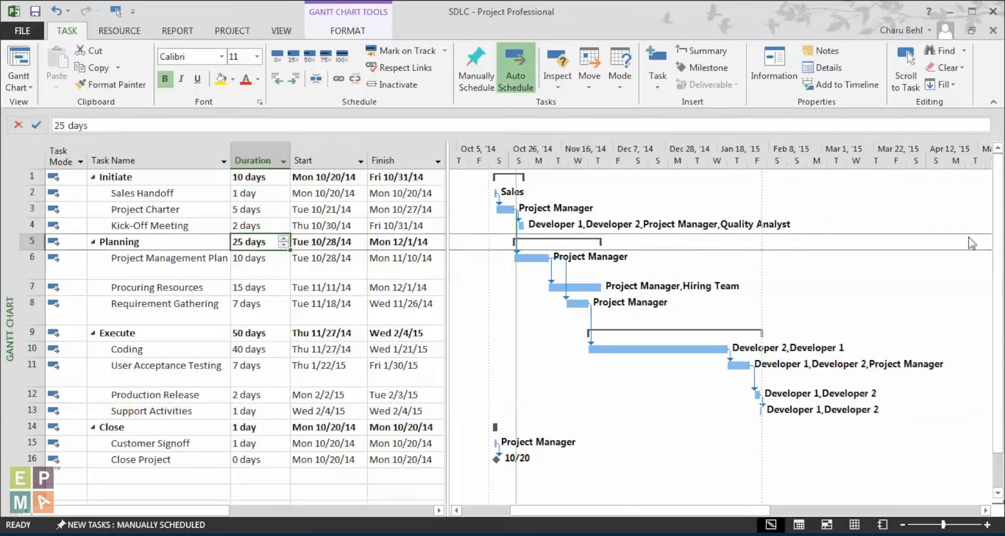
{"action": "mouse_move", "coordinate": [488, 182]}
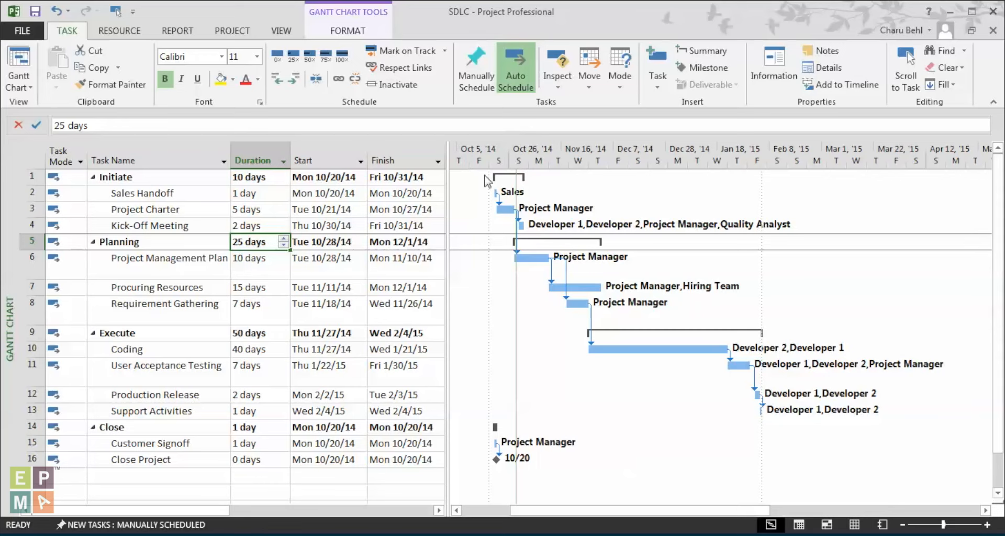
{"action": "mouse_move", "coordinate": [496, 177]}
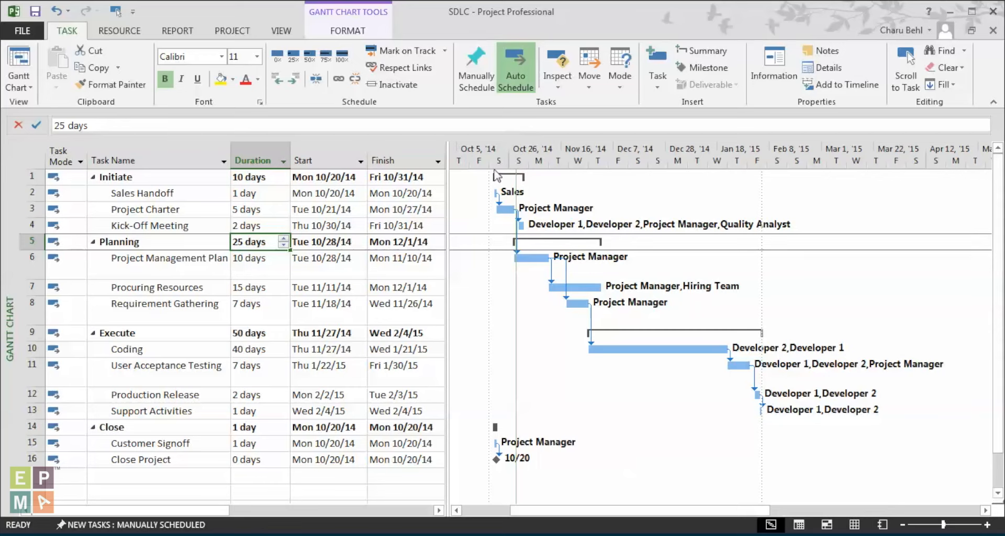
{"action": "mouse_move", "coordinate": [527, 177]}
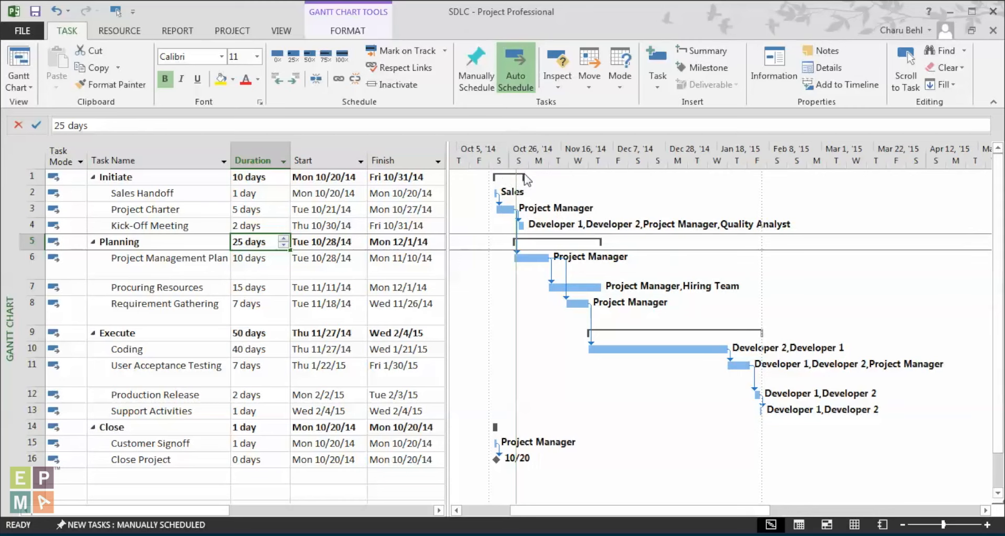
{"action": "mouse_move", "coordinate": [506, 179]}
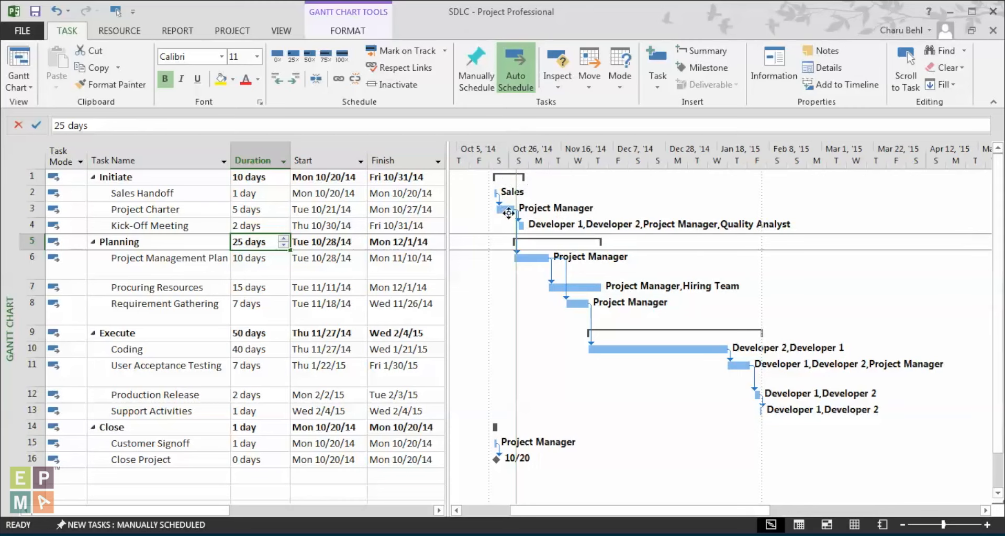
{"action": "left_click", "coordinate": [144, 208]}
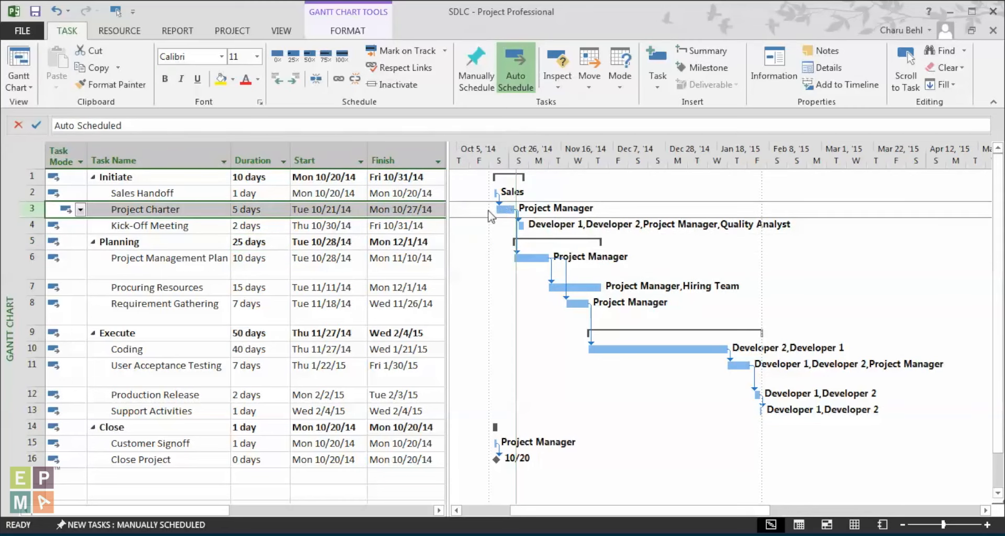
{"action": "mouse_move", "coordinate": [518, 214]}
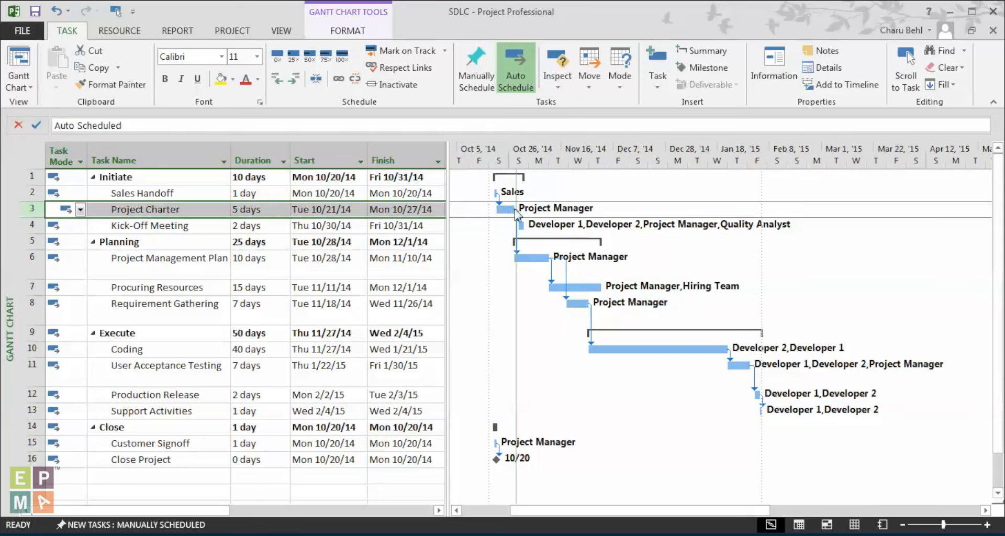
{"action": "mouse_move", "coordinate": [504, 187]}
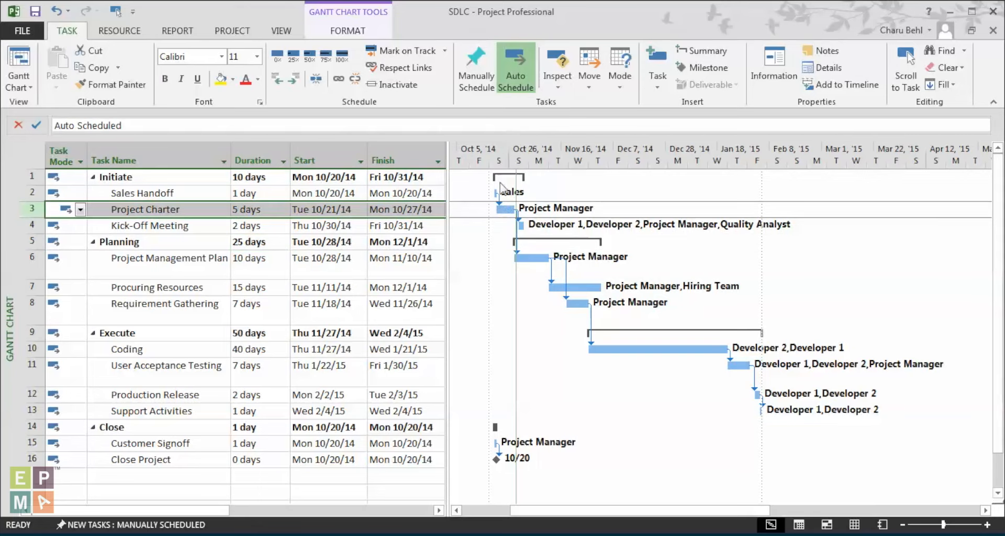
{"action": "left_click", "coordinate": [256, 225]}
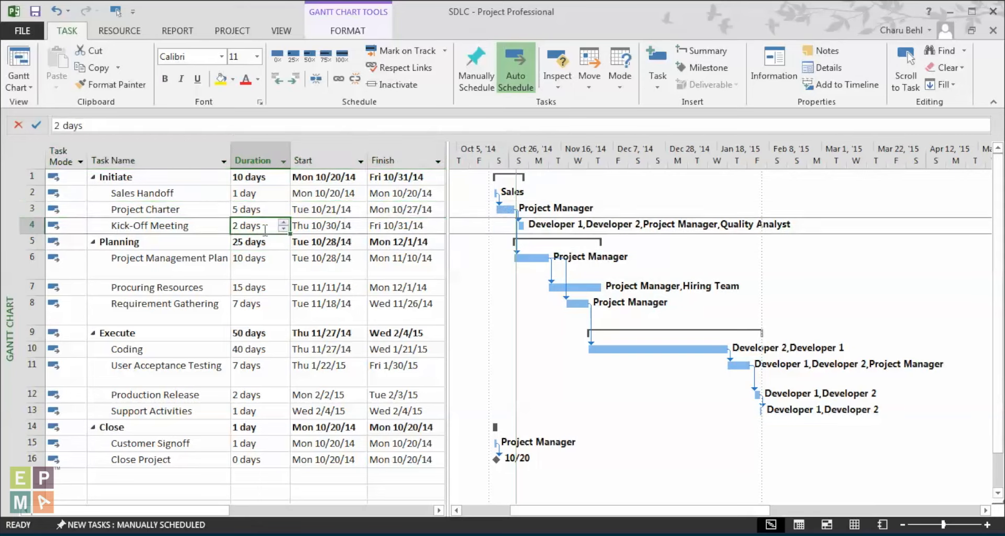
{"action": "left_click", "coordinate": [54, 177]}
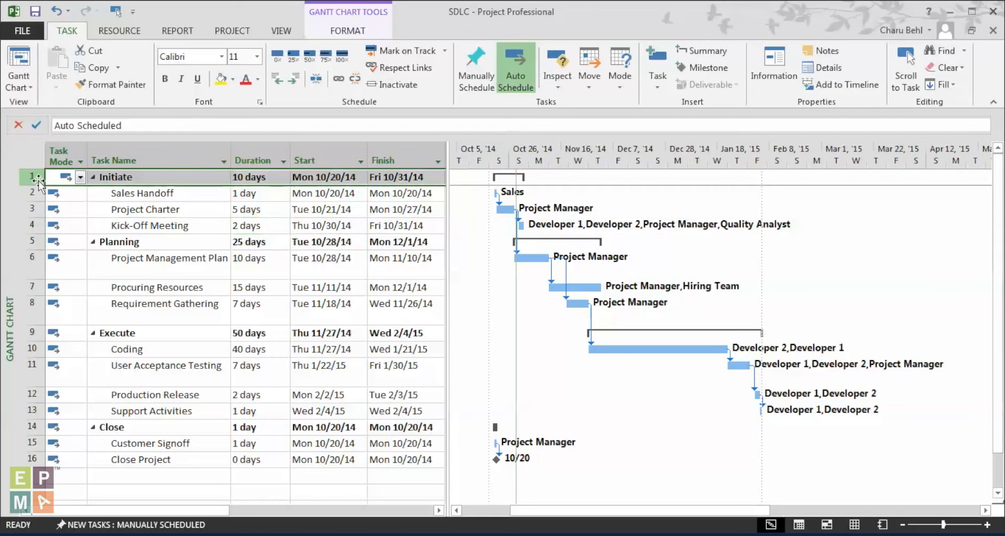
{"action": "left_click", "coordinate": [165, 78]}
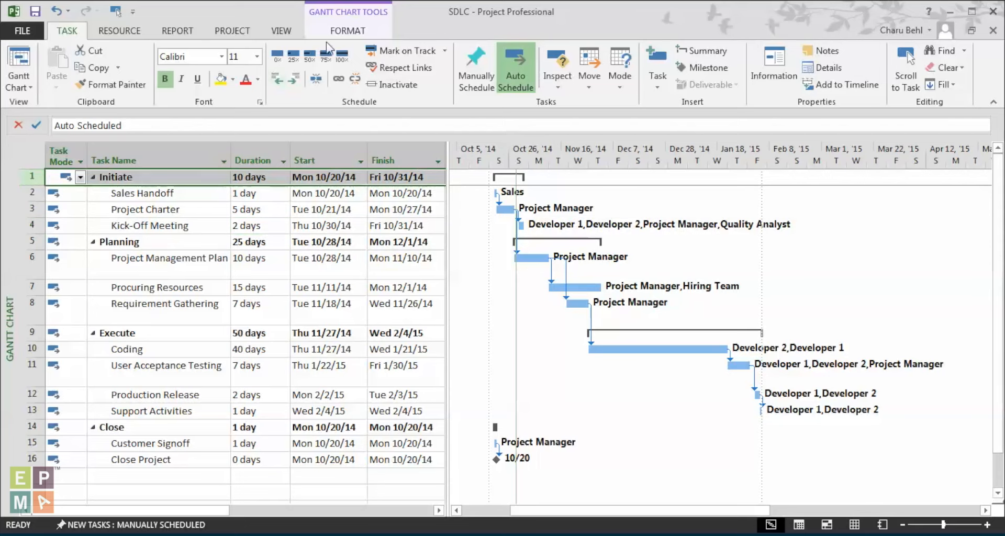
Show the Project Summary Task and check SDLC row 0: 78 days, 10/20/14 to 2/4/15.
{"action": "left_click", "coordinate": [347, 30]}
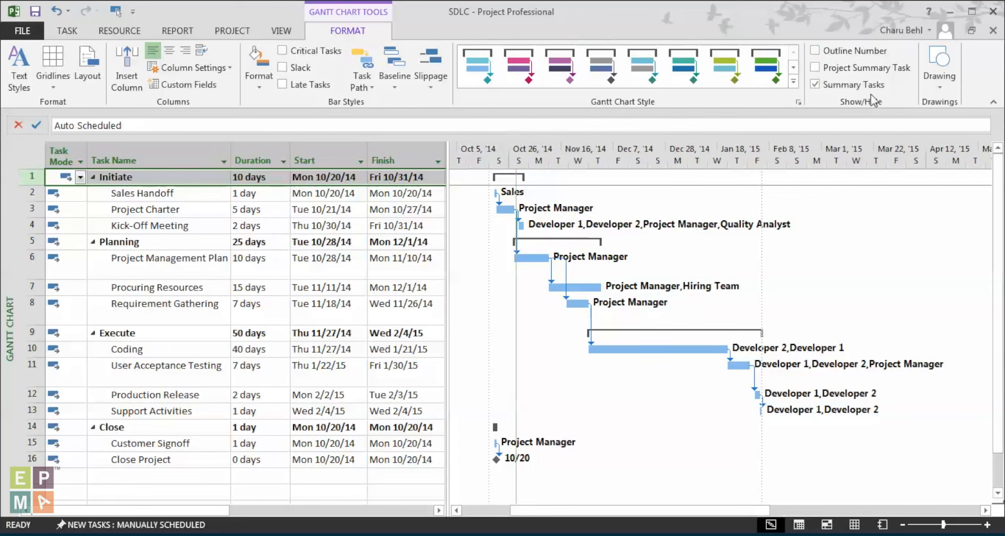
{"action": "left_click", "coordinate": [816, 67]}
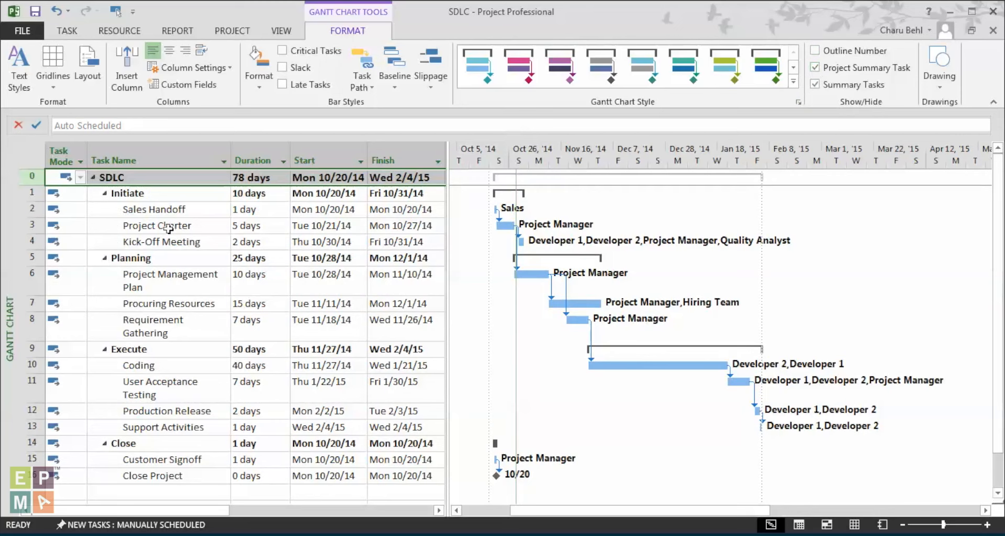
{"action": "left_click", "coordinate": [156, 225]}
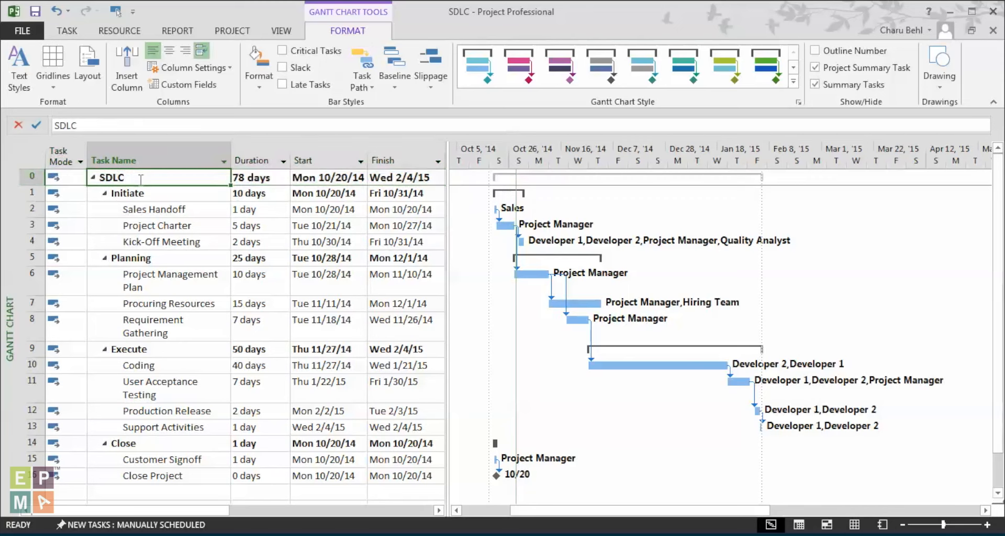
{"action": "left_click", "coordinate": [254, 178]}
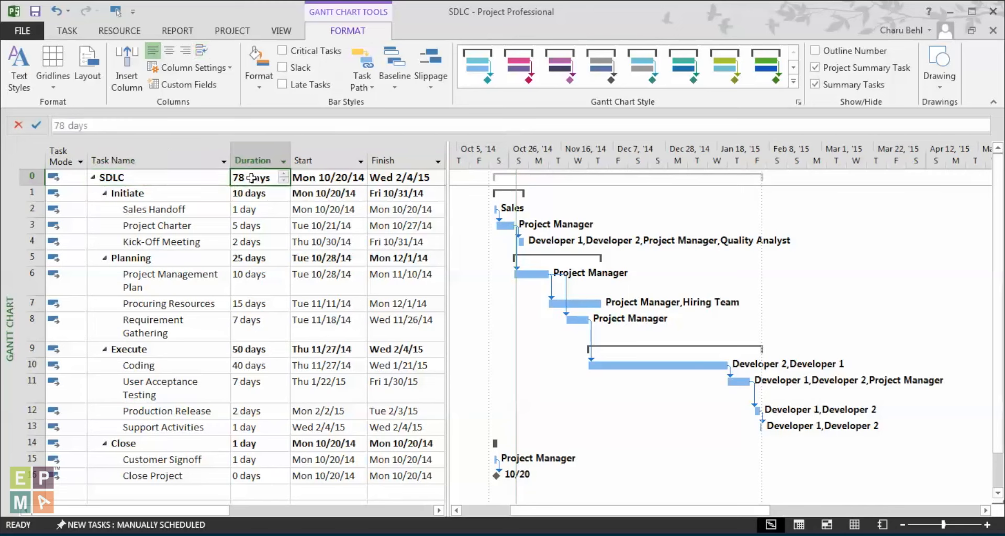
{"action": "left_click", "coordinate": [323, 177]}
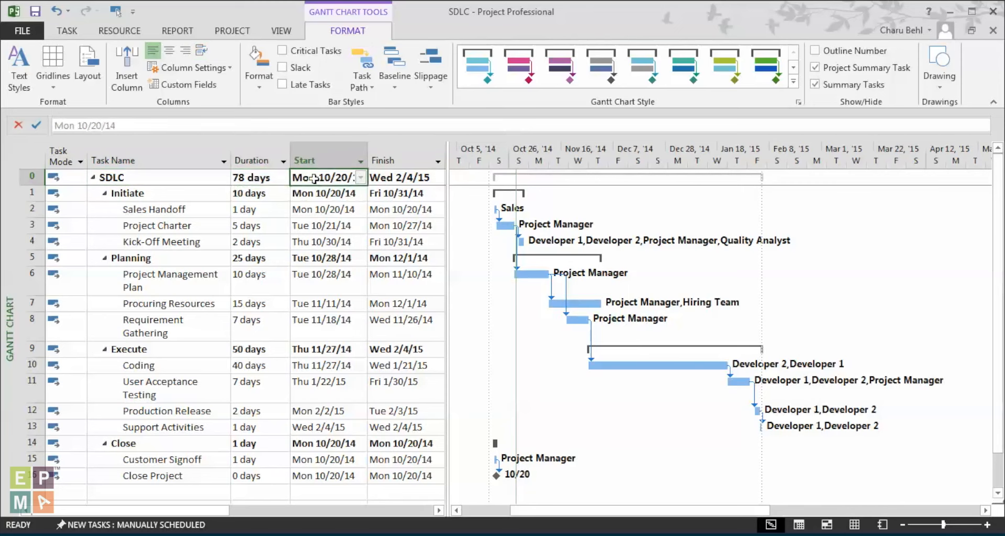
{"action": "left_click", "coordinate": [401, 177]}
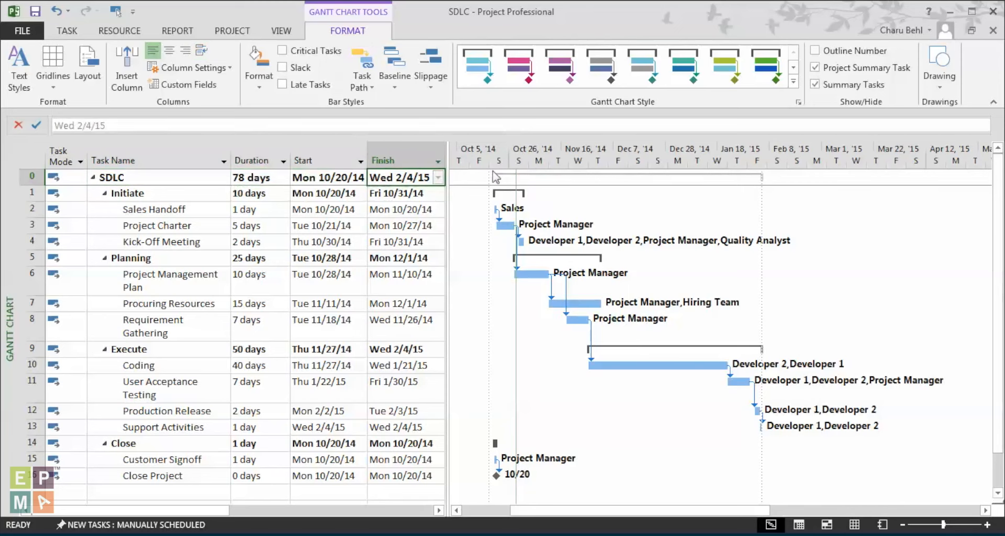
{"action": "mouse_move", "coordinate": [588, 185]}
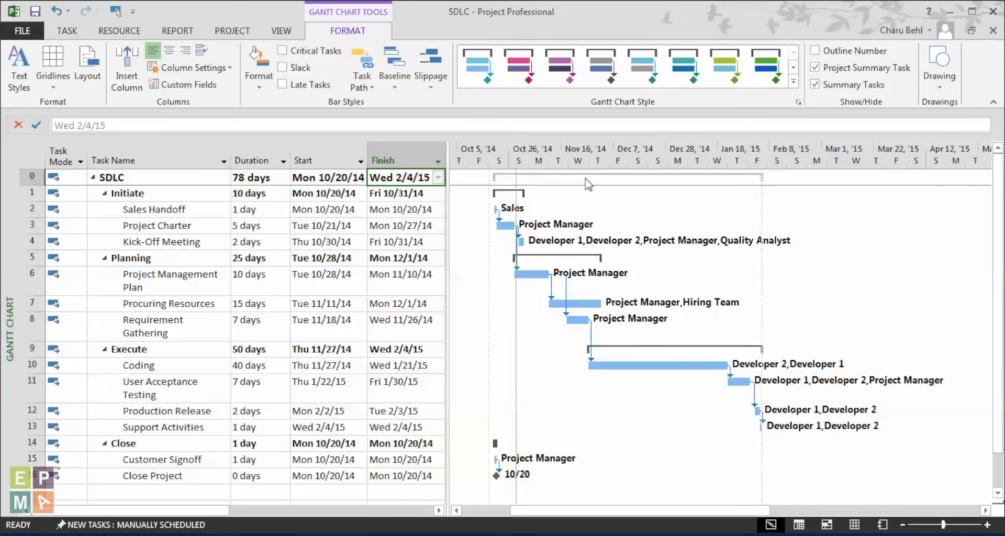
{"action": "mouse_move", "coordinate": [761, 182]}
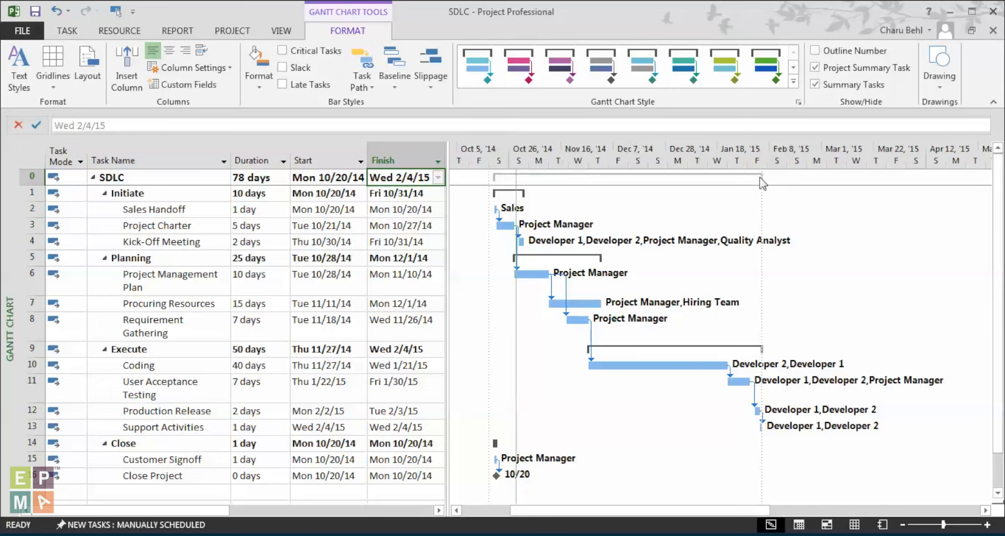
{"action": "mouse_move", "coordinate": [762, 187]}
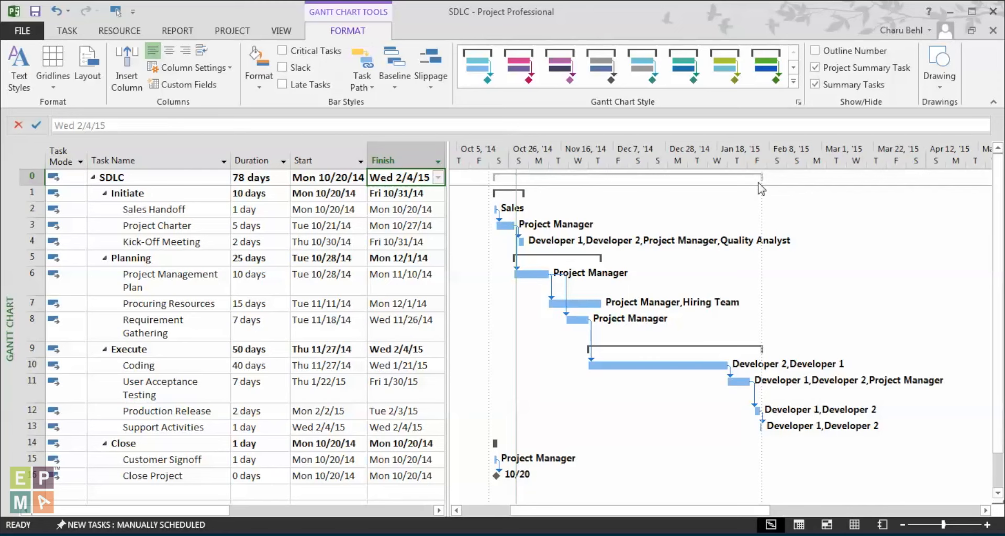
{"action": "mouse_move", "coordinate": [494, 187]}
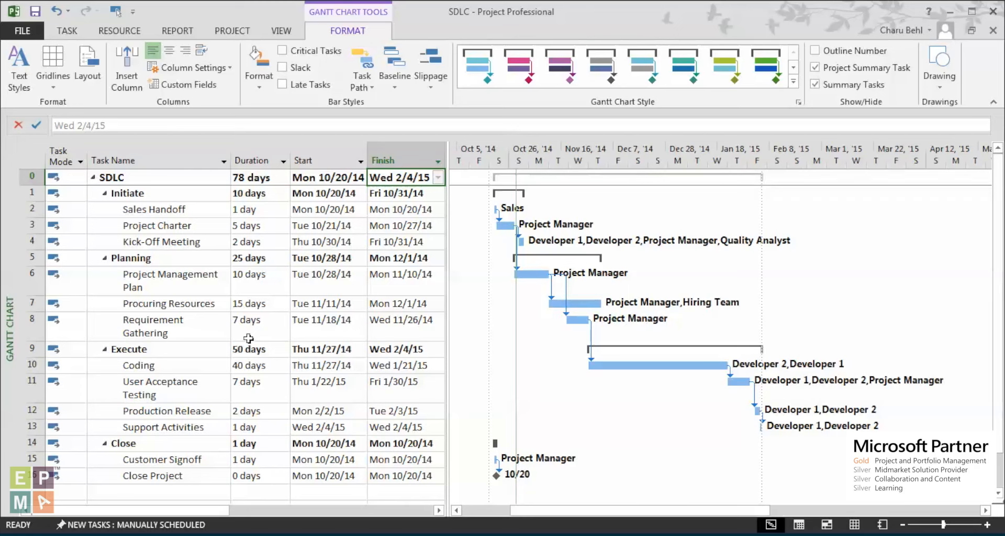
{"action": "mouse_move", "coordinate": [250, 252]}
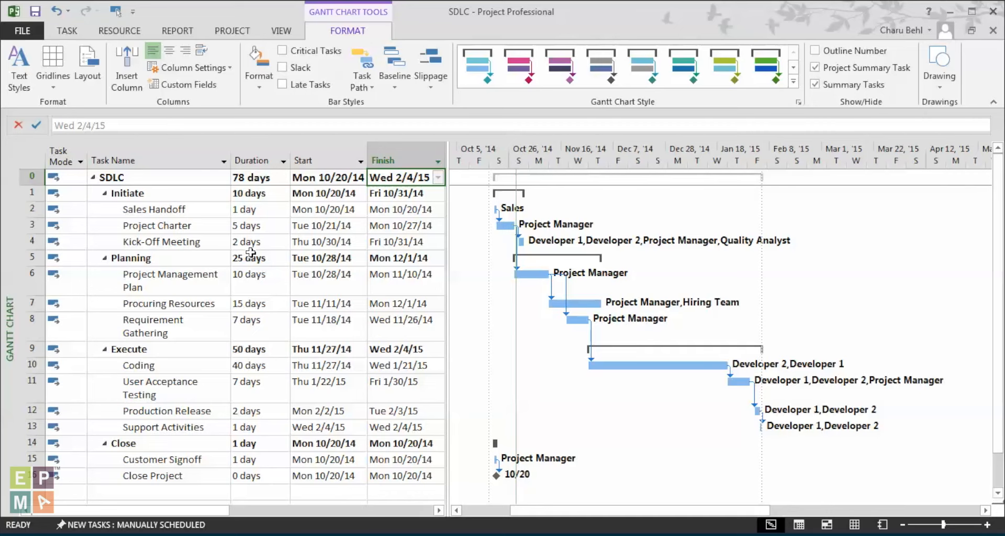
Collapse the outline to Level 1, leaving Initiate, Planning, Execute and Close under SDLC.
{"action": "left_click", "coordinate": [32, 193]}
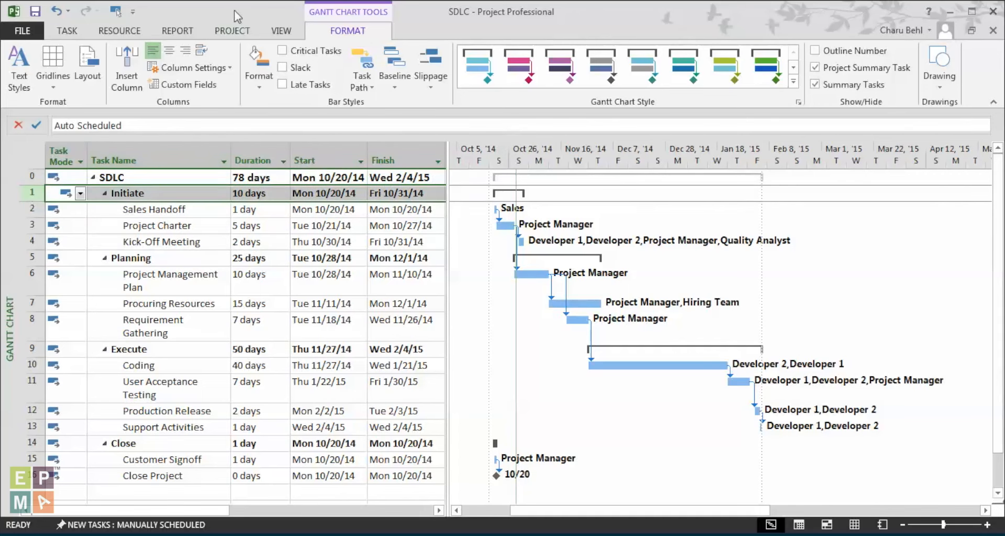
{"action": "left_click", "coordinate": [280, 30]}
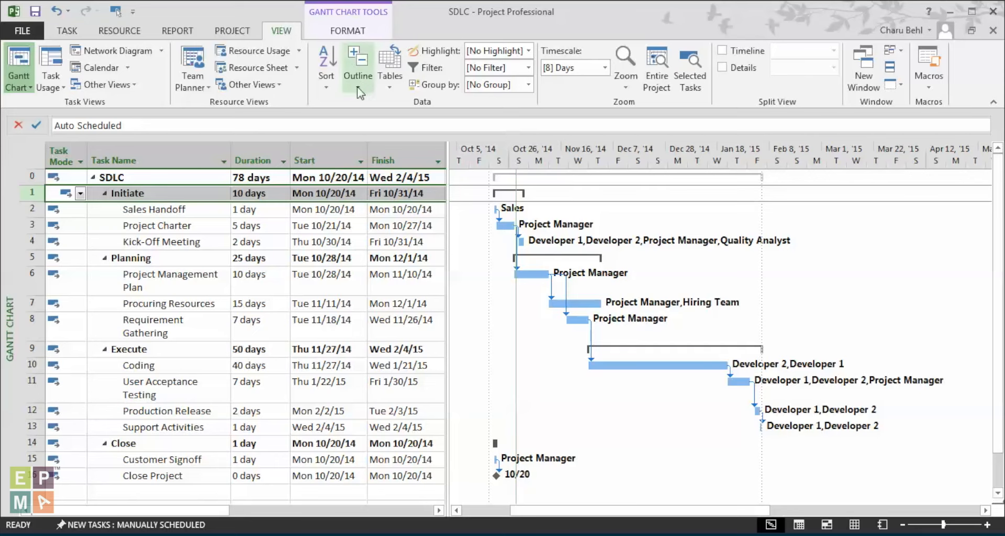
{"action": "left_click", "coordinate": [358, 64]}
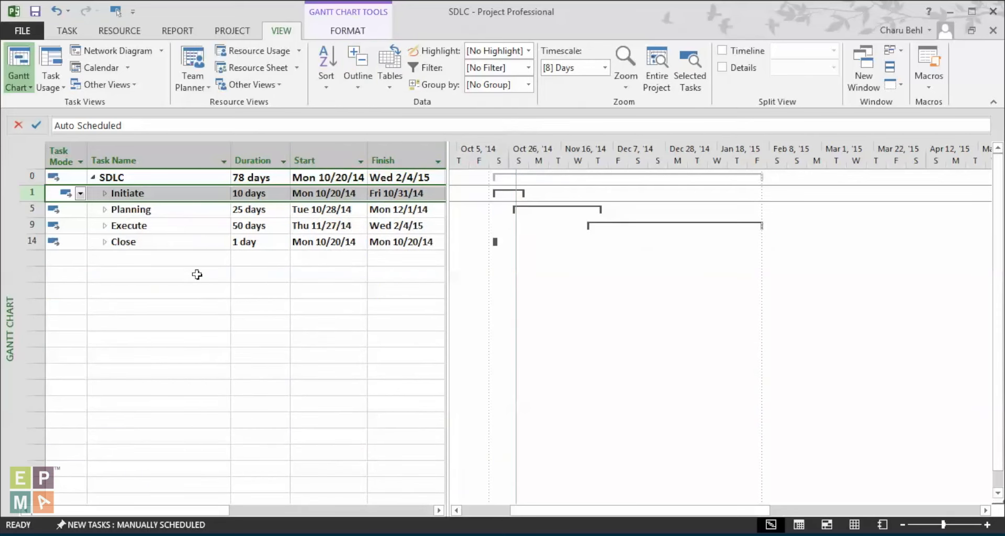
{"action": "mouse_move", "coordinate": [253, 177]}
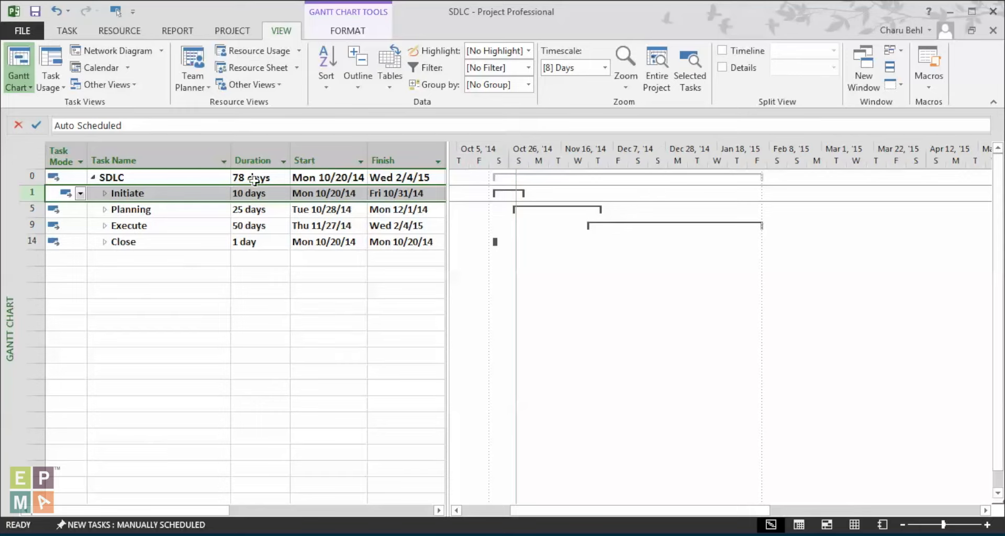
{"action": "mouse_move", "coordinate": [86, 242]}
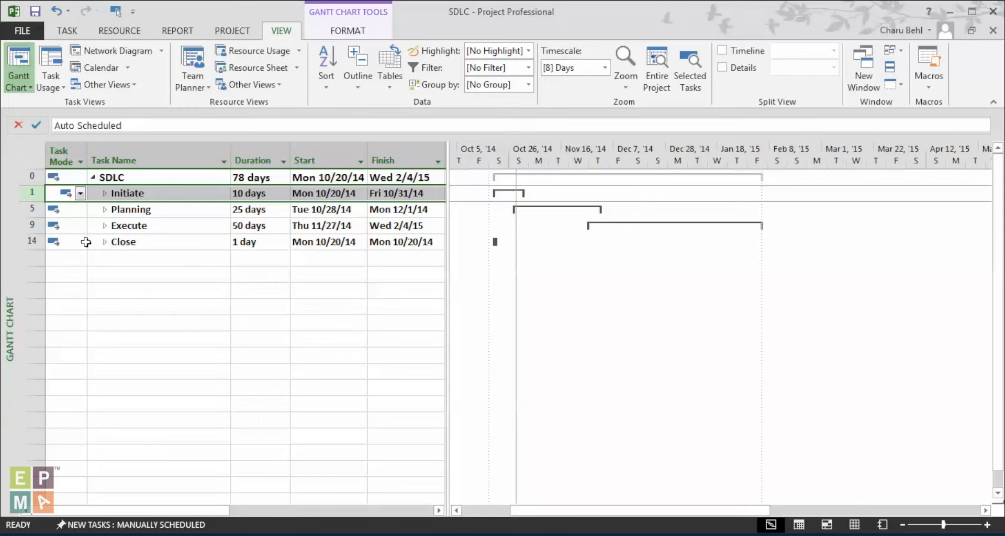
{"action": "left_click", "coordinate": [31, 177]}
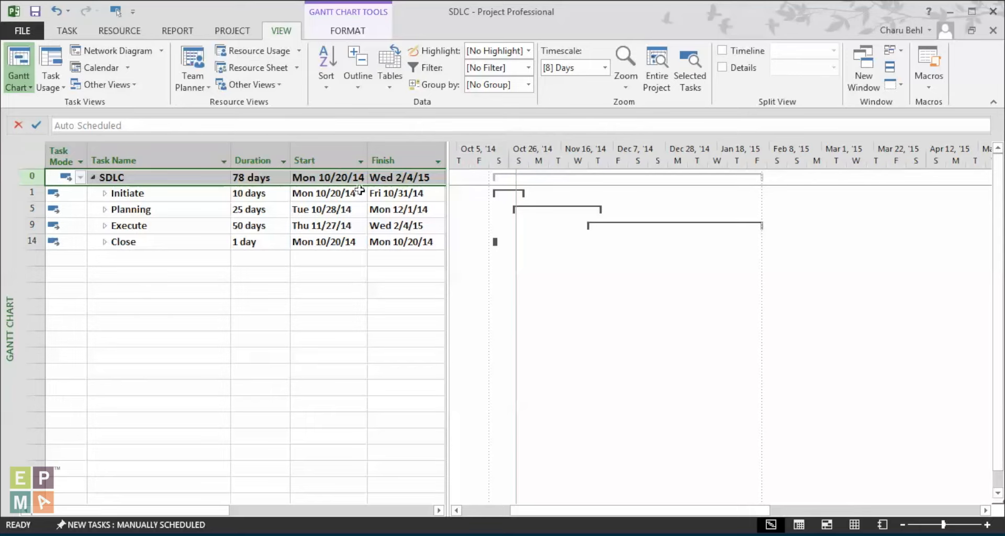
{"action": "mouse_move", "coordinate": [243, 16]}
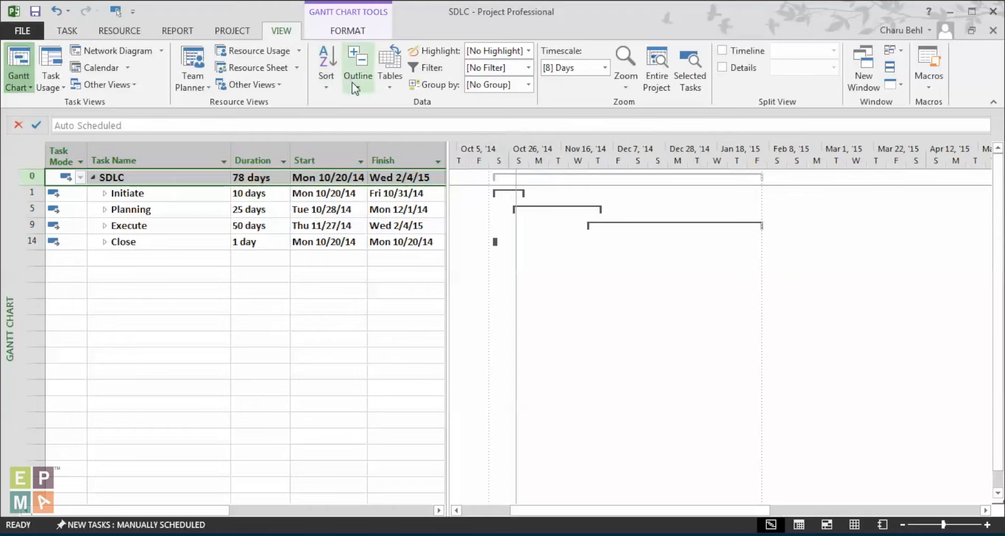
Expand the outline to All Subtasks so every task shows under its phase.
{"action": "left_click", "coordinate": [357, 64]}
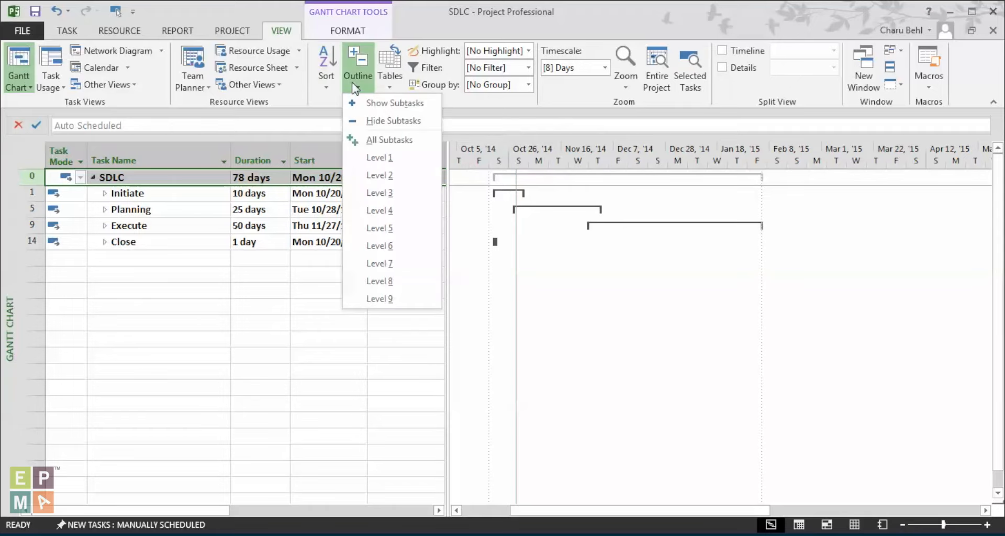
{"action": "left_click", "coordinate": [389, 140]}
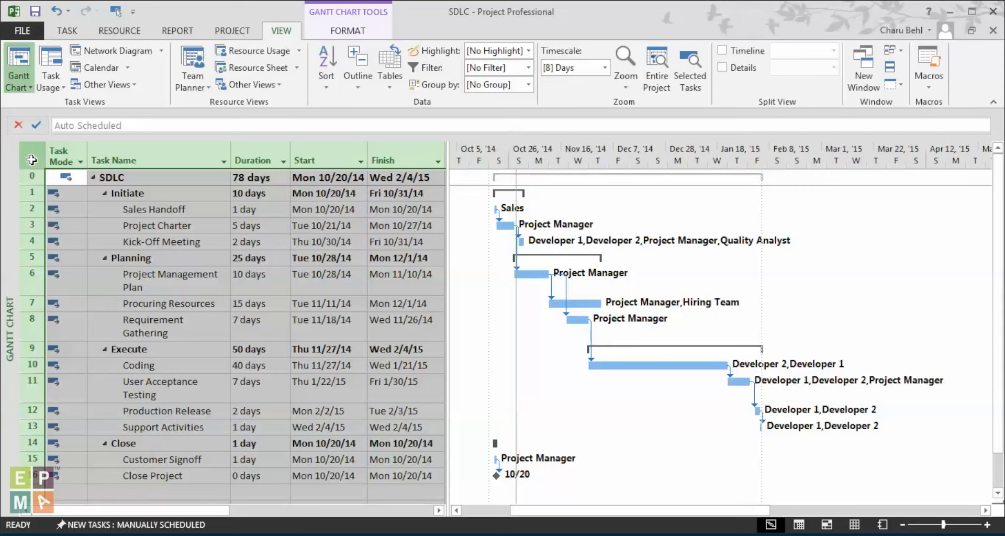
{"action": "mouse_move", "coordinate": [445, 287]}
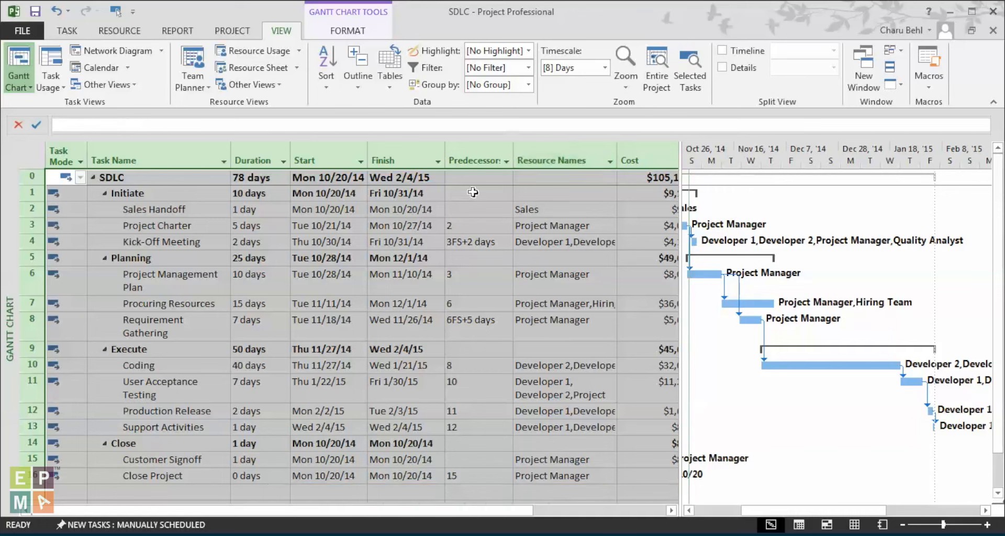
{"action": "left_click", "coordinate": [476, 193]}
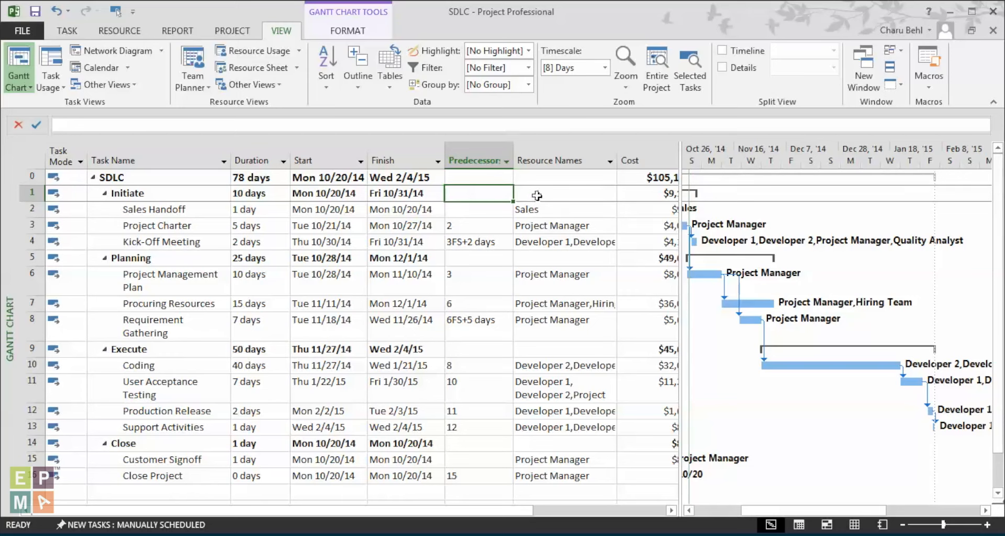
{"action": "left_click", "coordinate": [564, 193]}
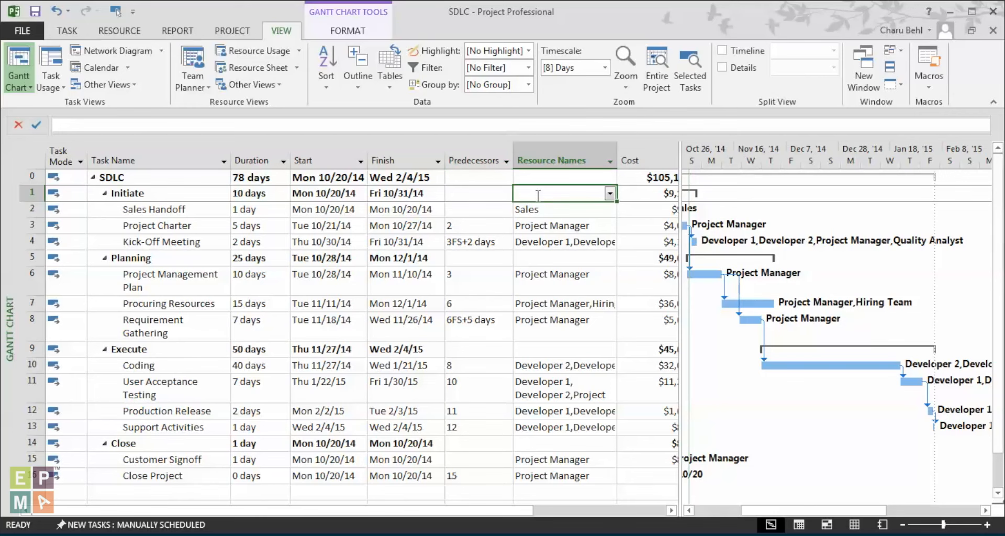
Remove Project Manager from Project Charter and assign it to the Initiate summary task.
{"action": "left_click", "coordinate": [557, 225]}
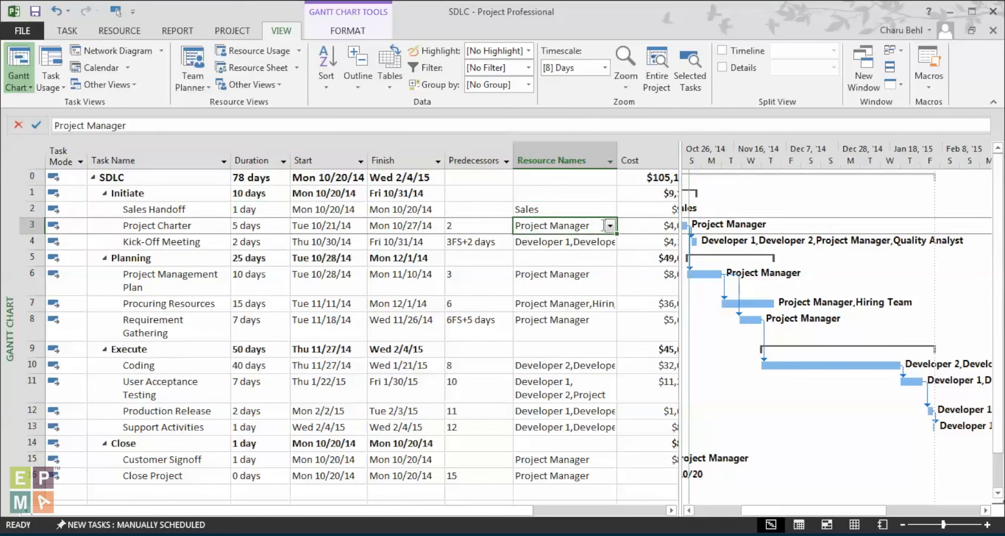
{"action": "left_click", "coordinate": [609, 225]}
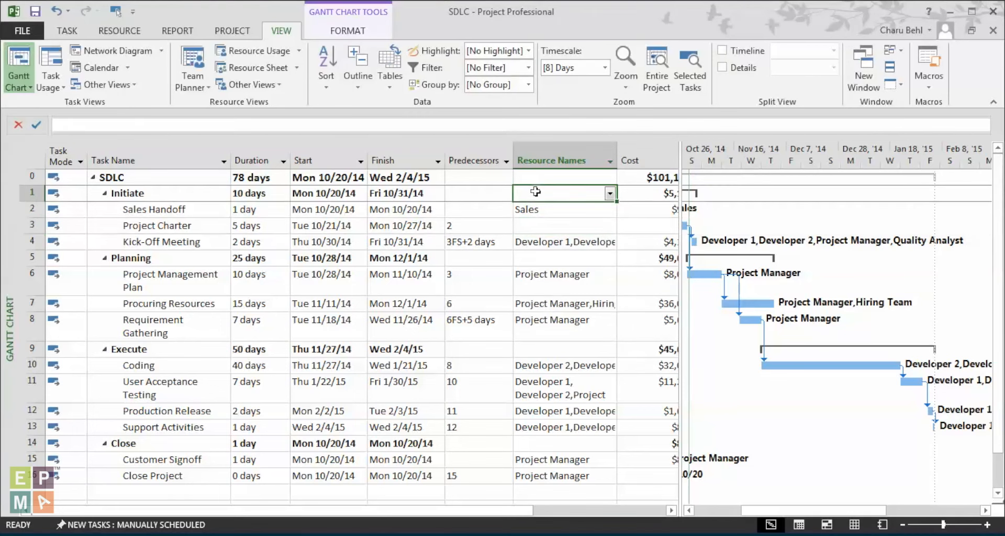
{"action": "left_click", "coordinate": [609, 192]}
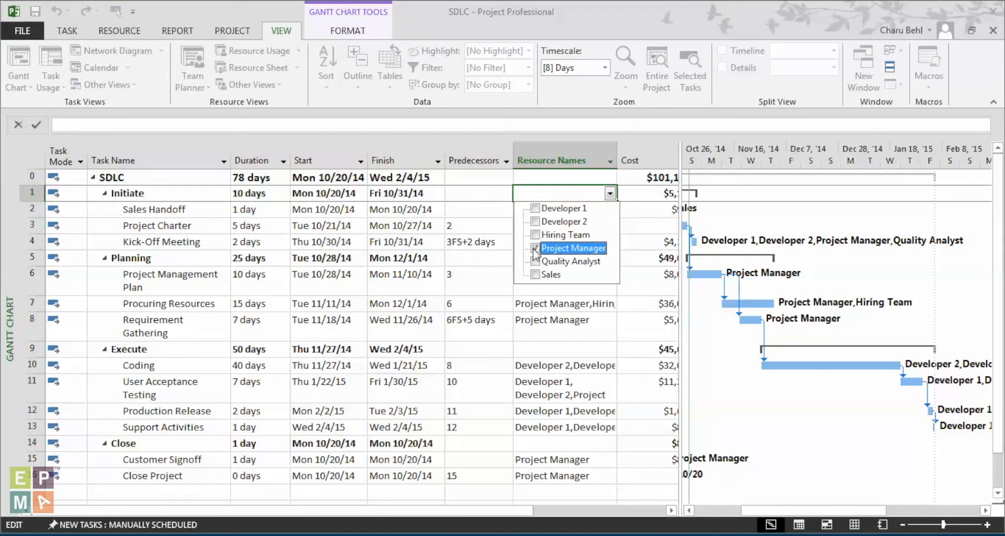
{"action": "left_click", "coordinate": [534, 249]}
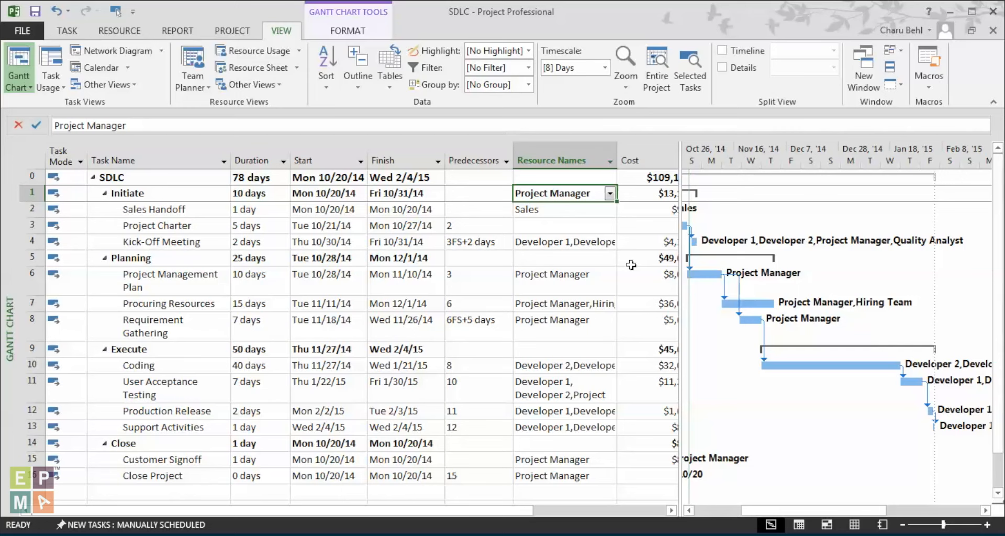
{"action": "mouse_move", "coordinate": [321, 216]}
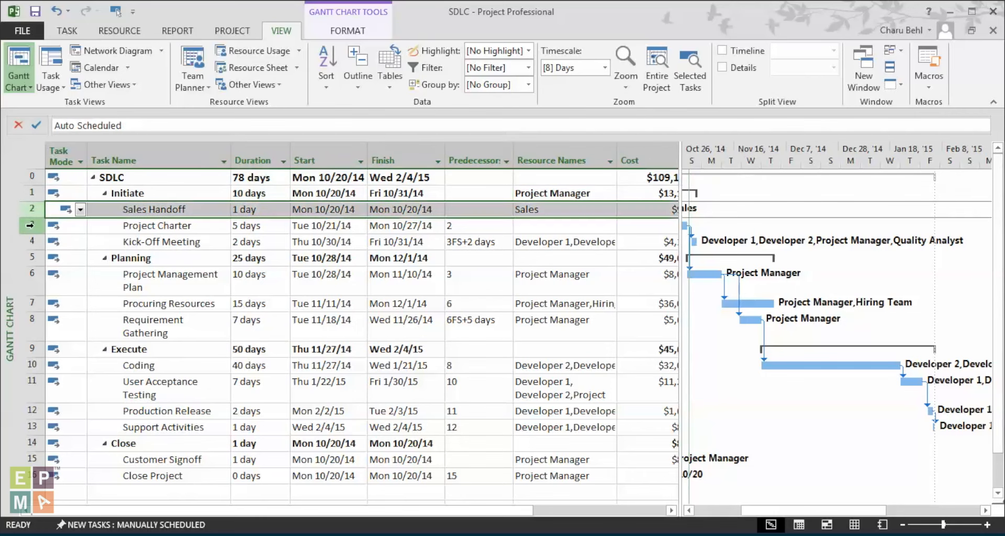
{"action": "left_click", "coordinate": [156, 225]}
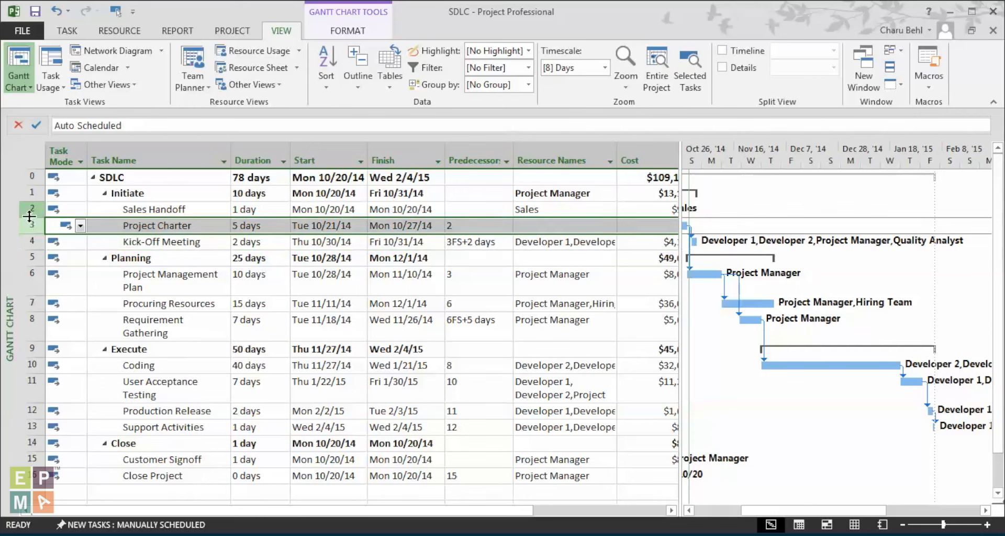
{"action": "left_click", "coordinate": [31, 209]}
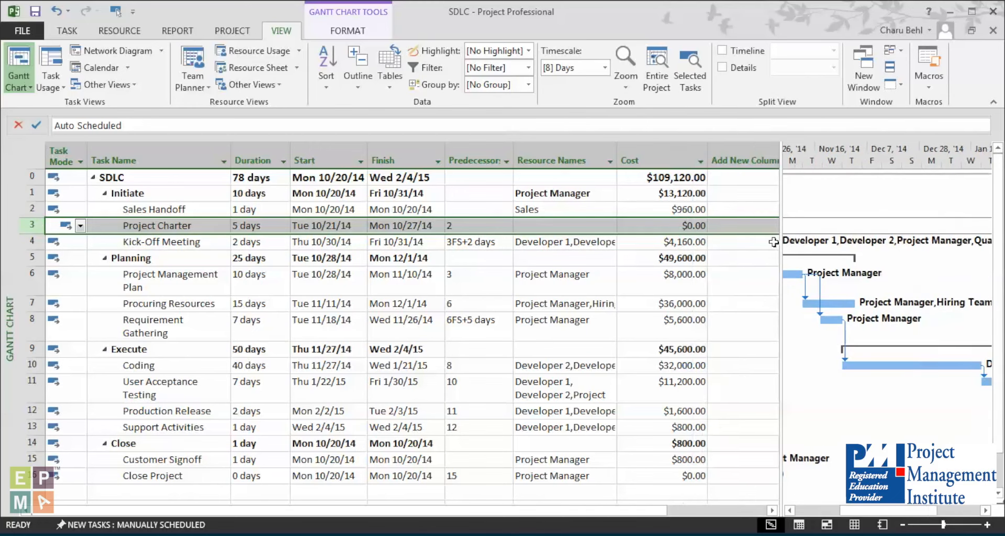
Move Project Manager from the Initiate summary to Project Charter, making SDLC total $105,120.00.
{"action": "left_click", "coordinate": [660, 193]}
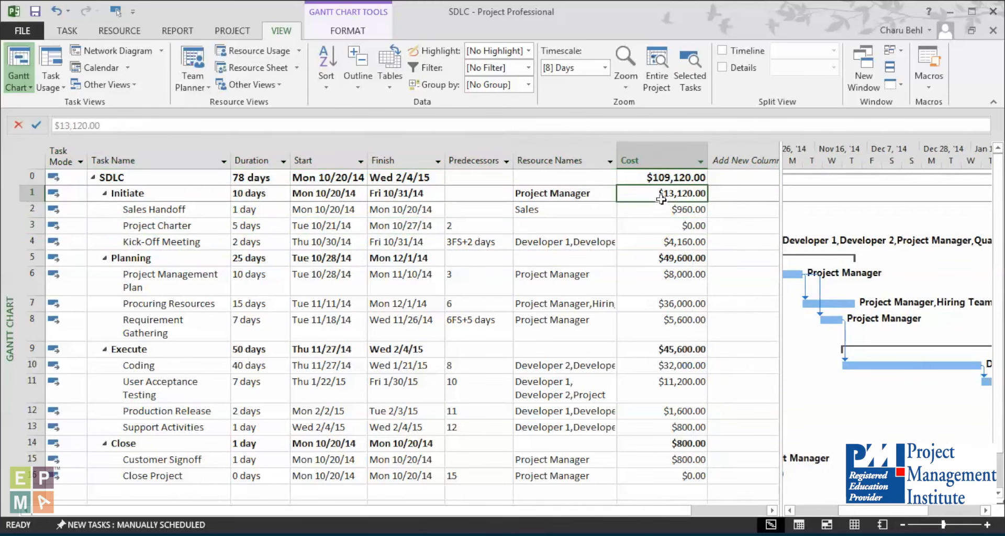
{"action": "mouse_move", "coordinate": [576, 205]}
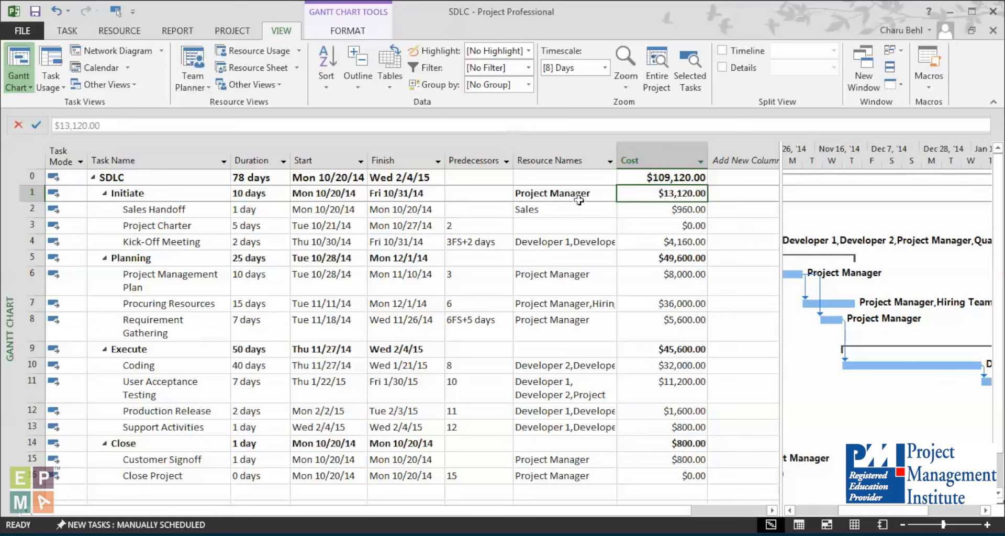
{"action": "left_click", "coordinate": [609, 192]}
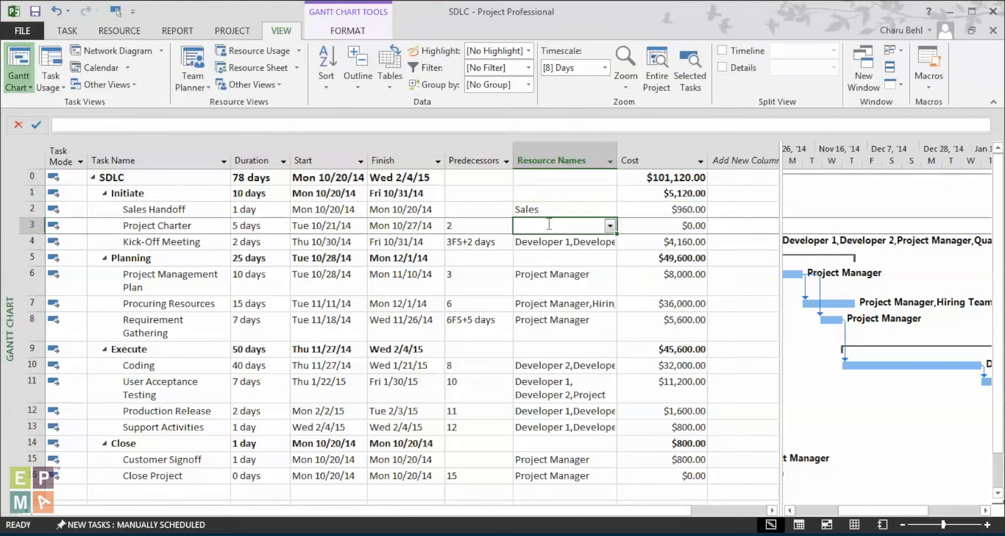
{"action": "left_click", "coordinate": [609, 226]}
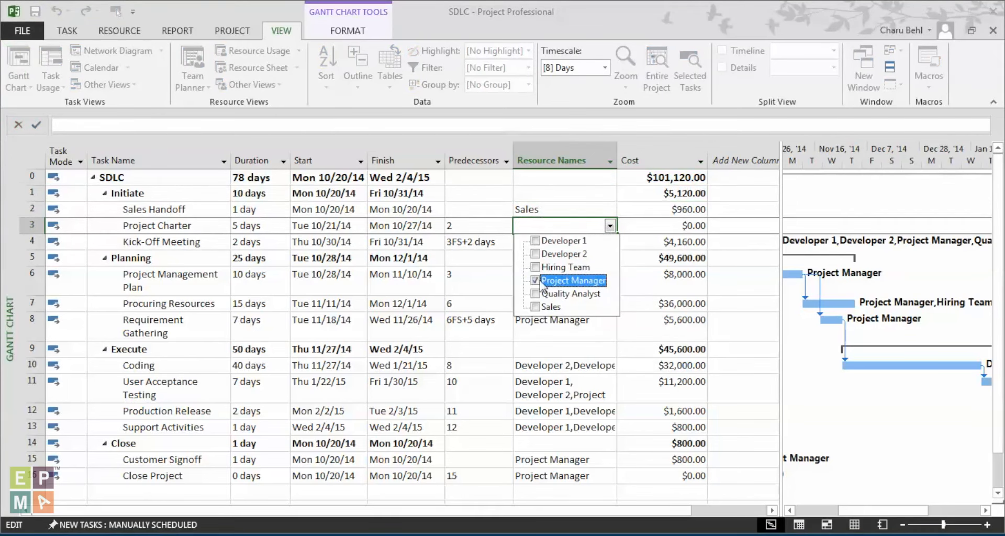
{"action": "left_click", "coordinate": [534, 280]}
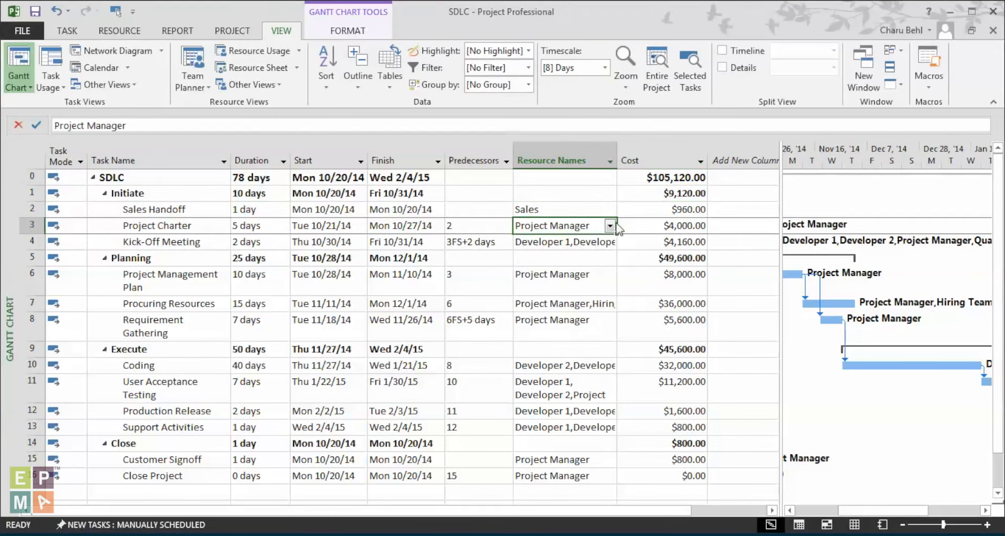
{"action": "mouse_move", "coordinate": [665, 194]}
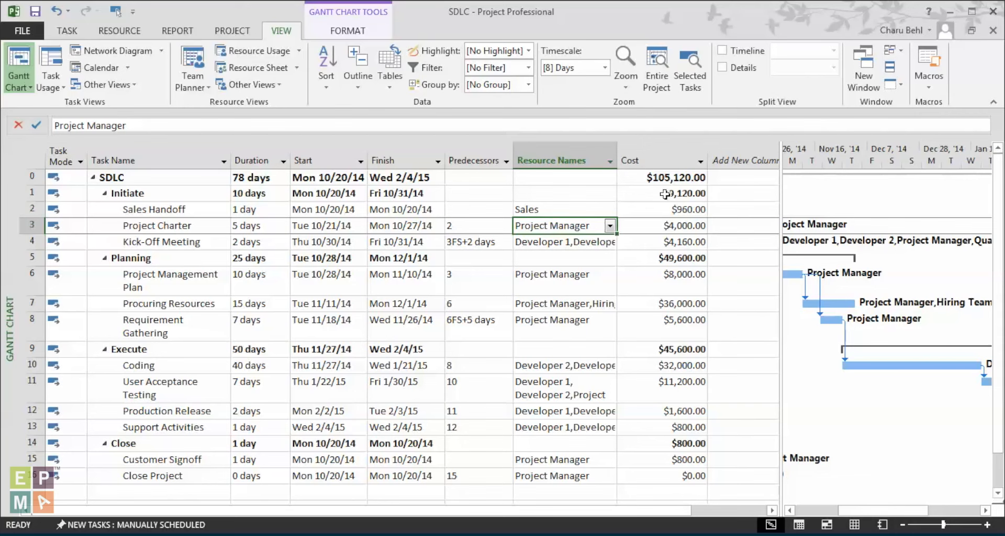
{"action": "mouse_move", "coordinate": [671, 192]}
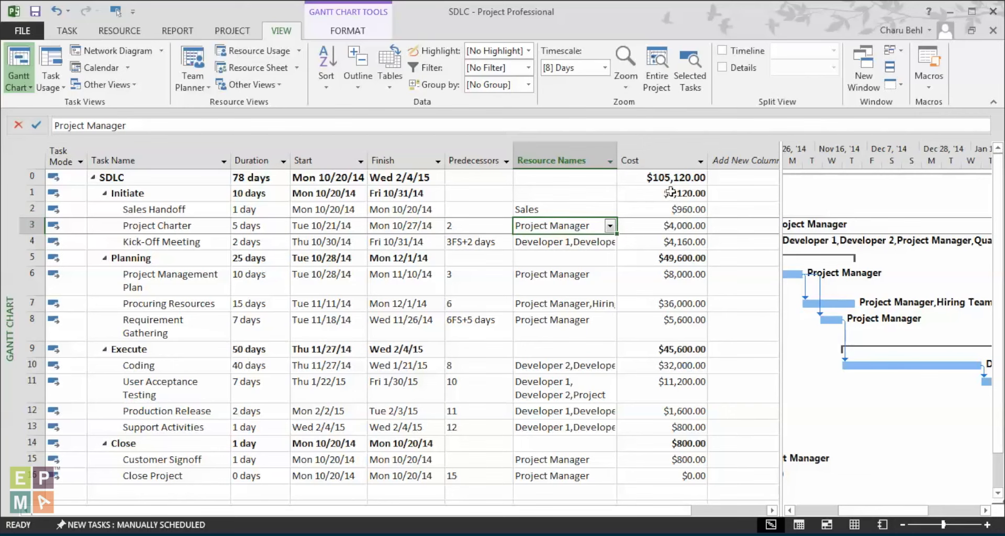